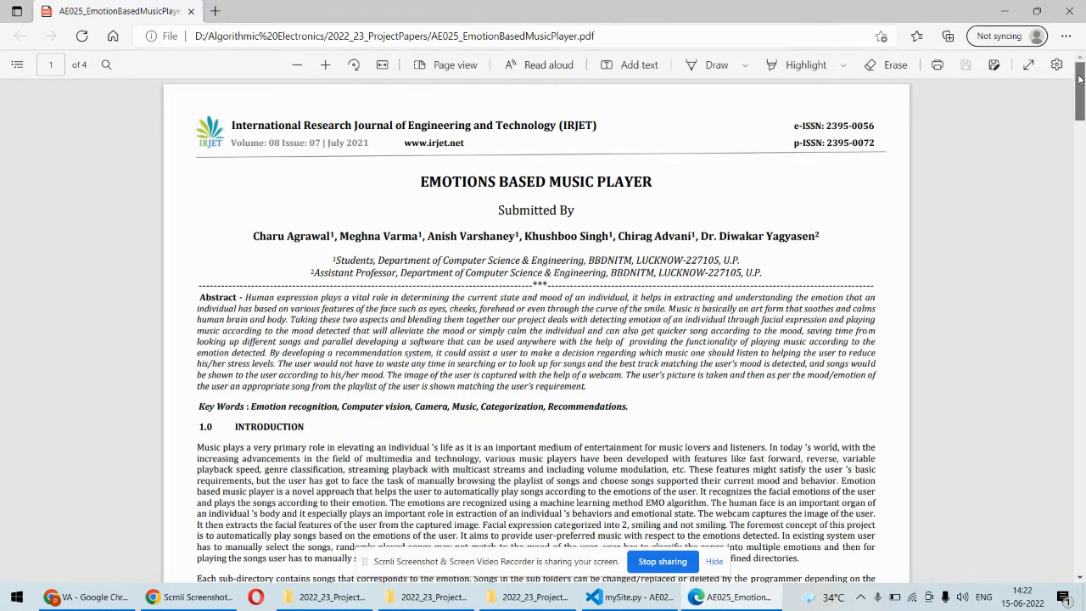
Step: Collapse the templates folder so VS Code shows the project's top-level layout beside mySite.py
scroll("down", 3)
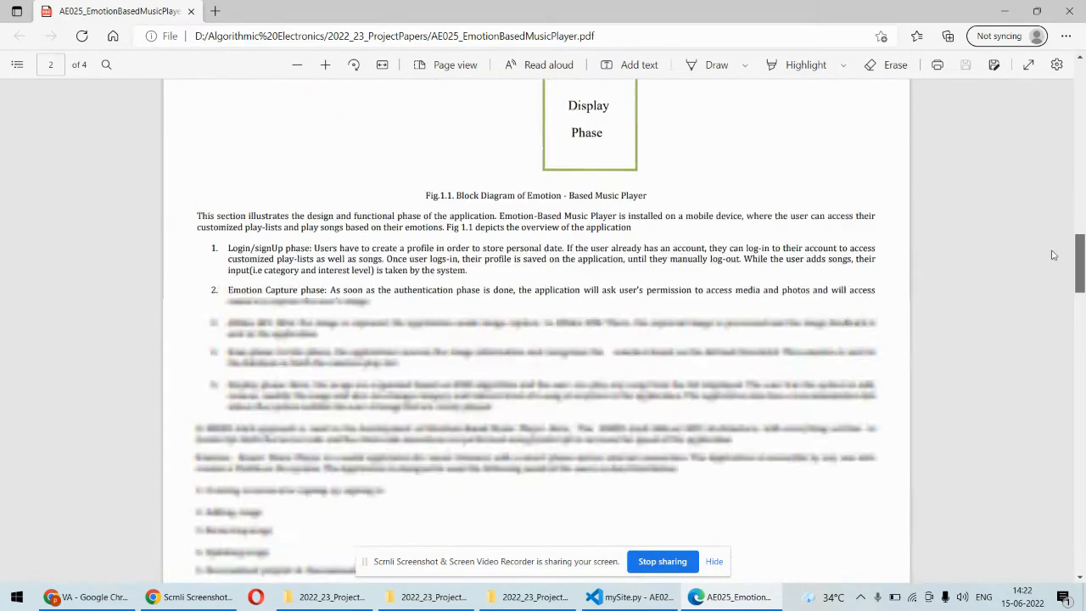
scroll("down", 3)
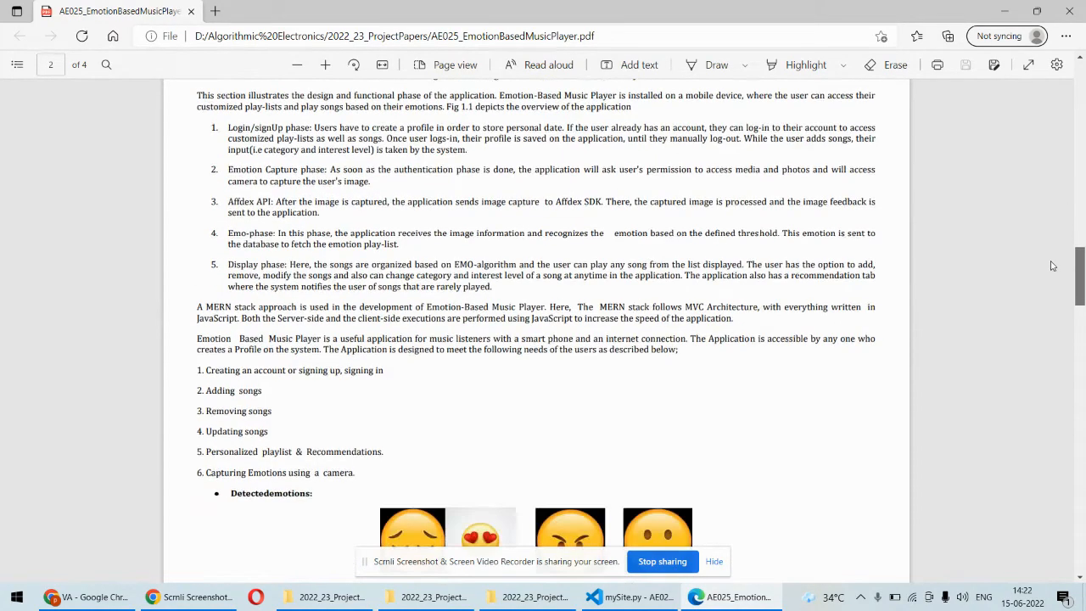
scroll("down", 3)
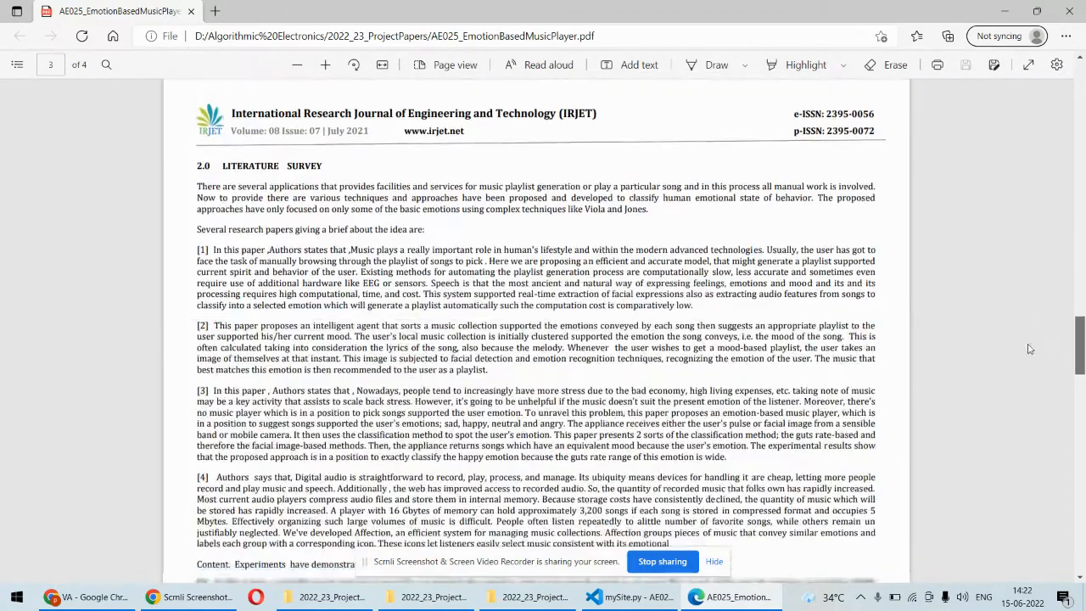
scroll("down", 3)
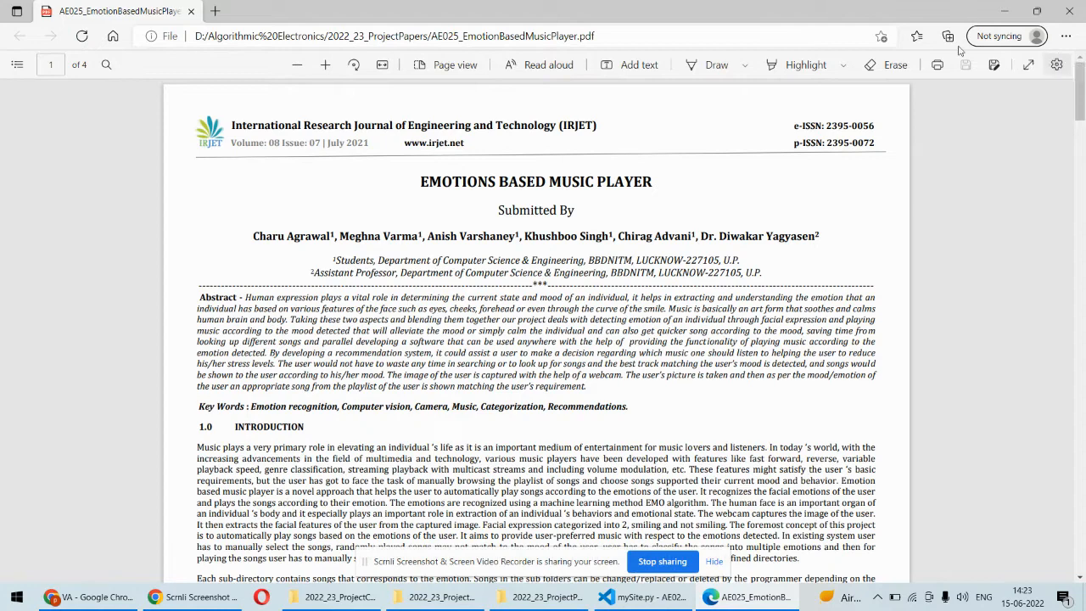
scroll("down", 3)
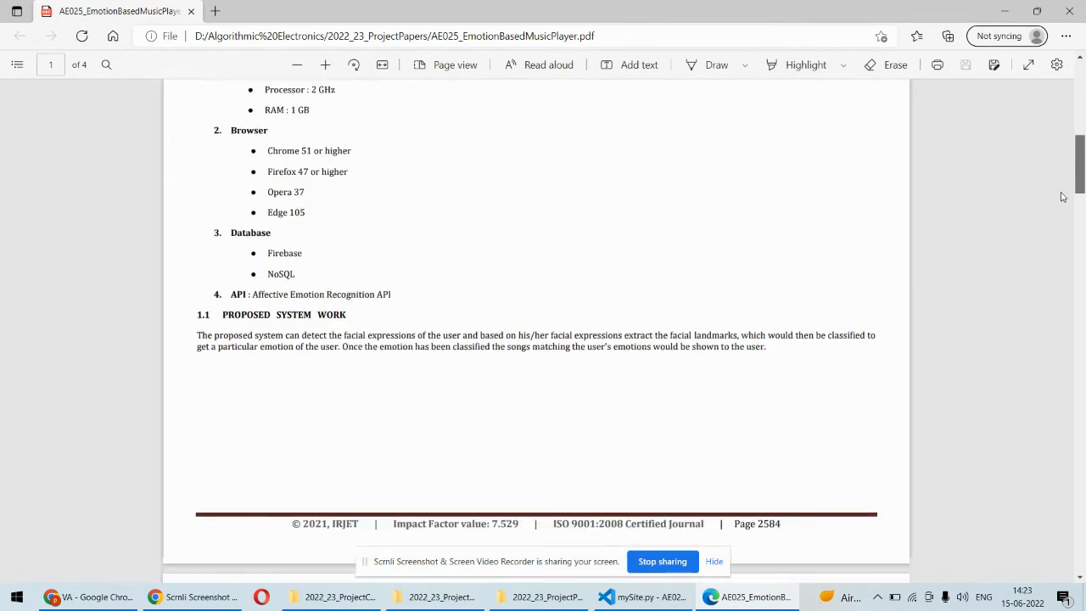
scroll("down", 3)
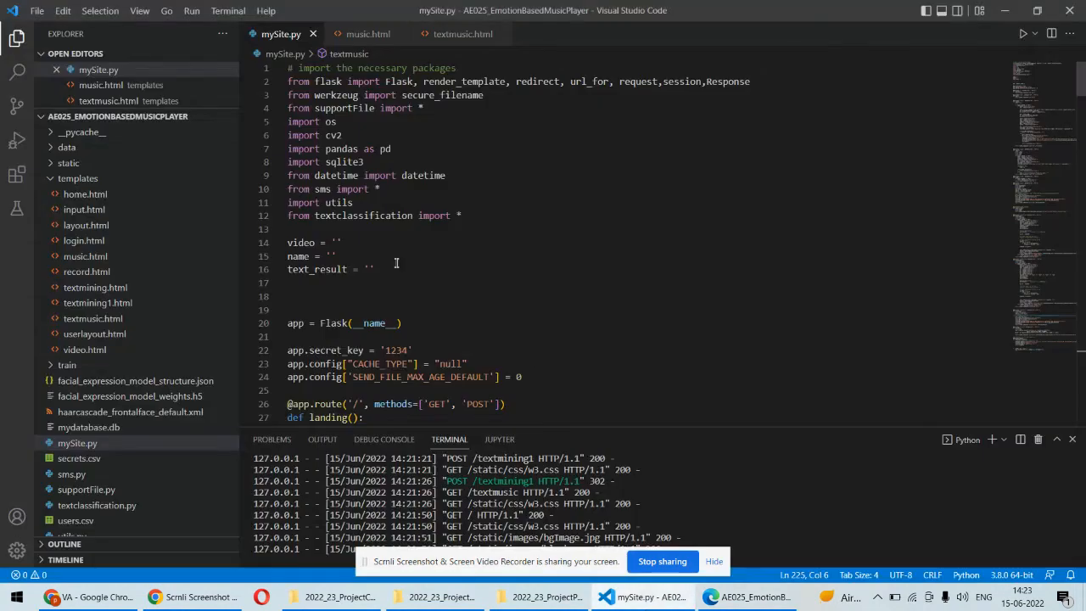
left_click(78, 178)
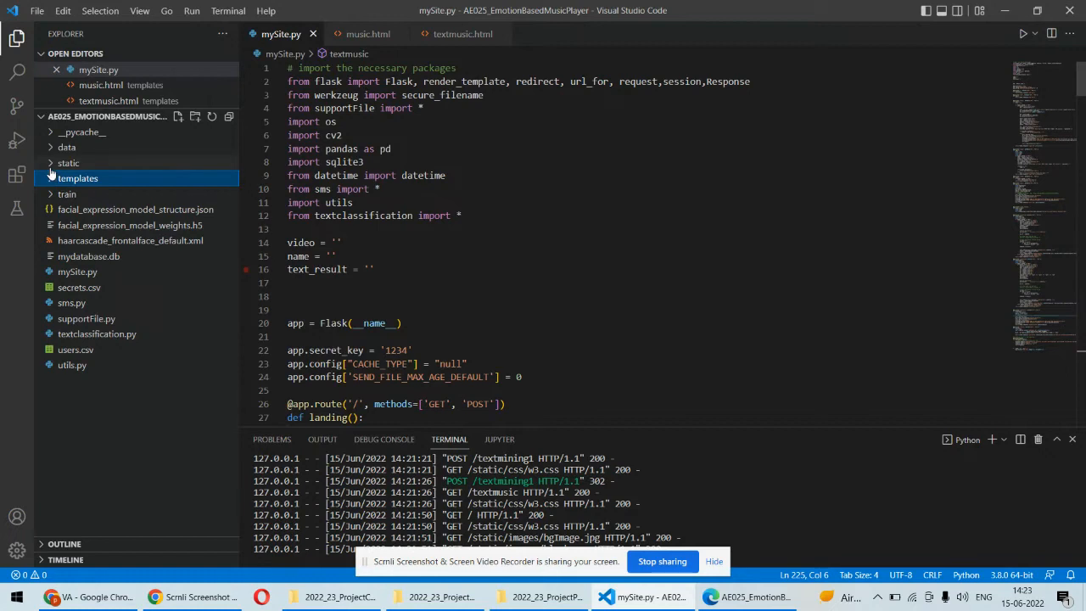
left_click(68, 163)
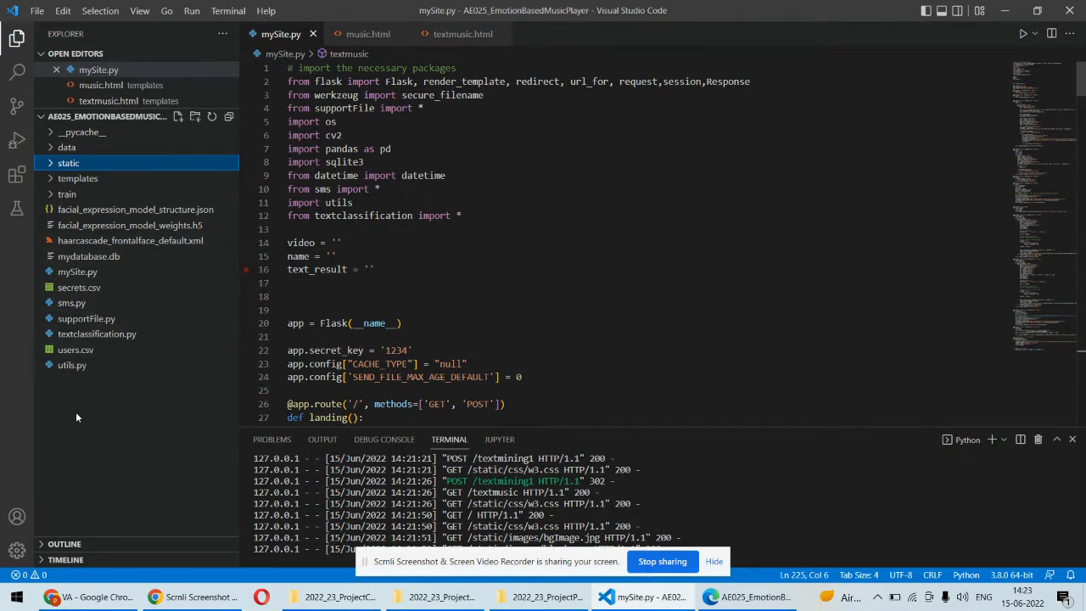
mouse_move(86, 384)
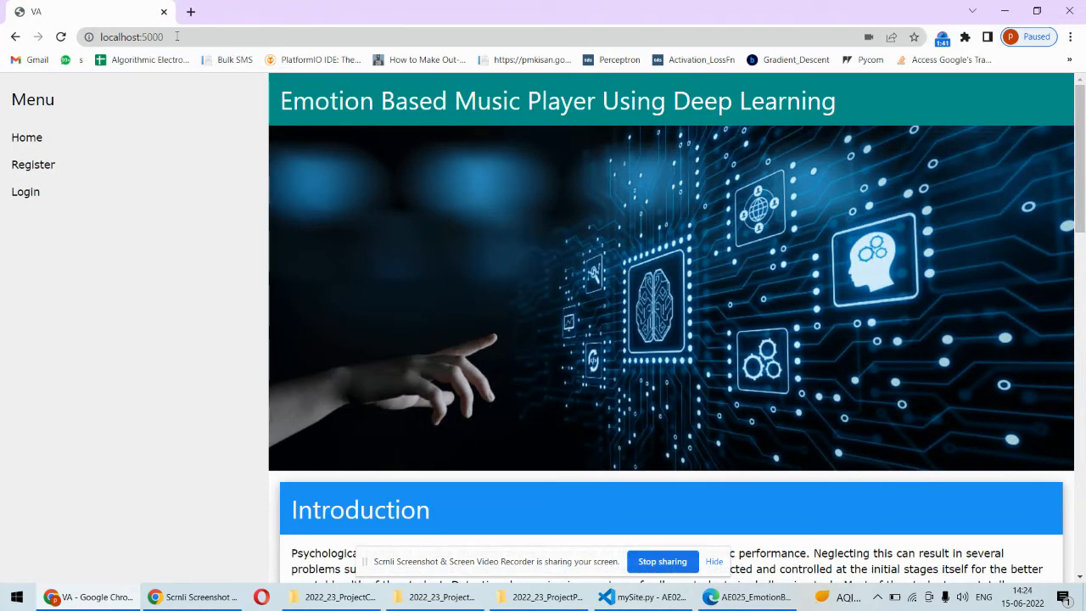
Step: Open the registration form from the left menu of the localhost:5000 site
left_click(132, 38)
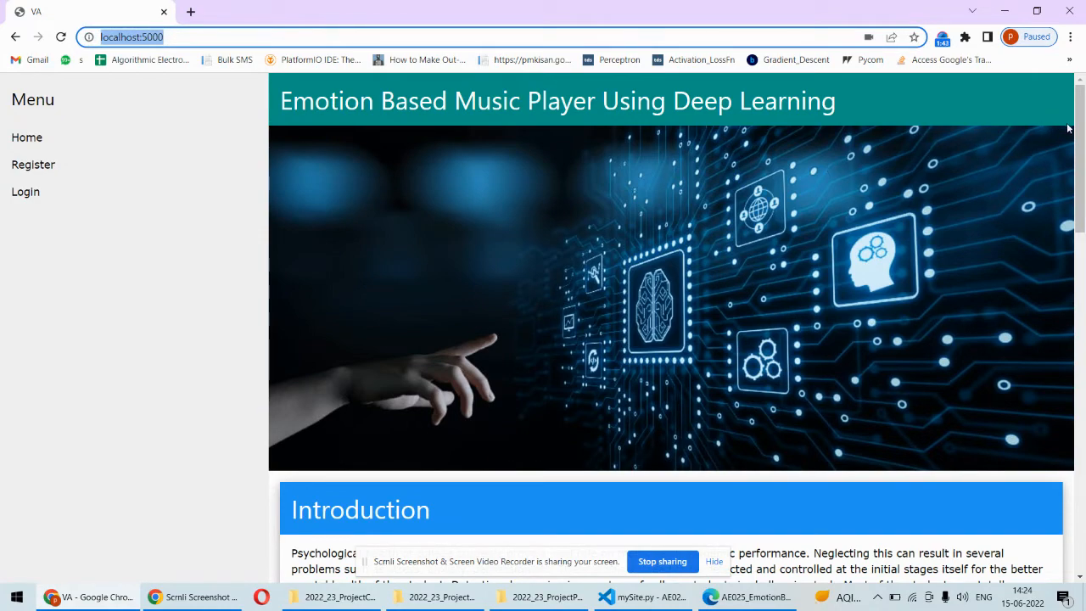
scroll("down", 3)
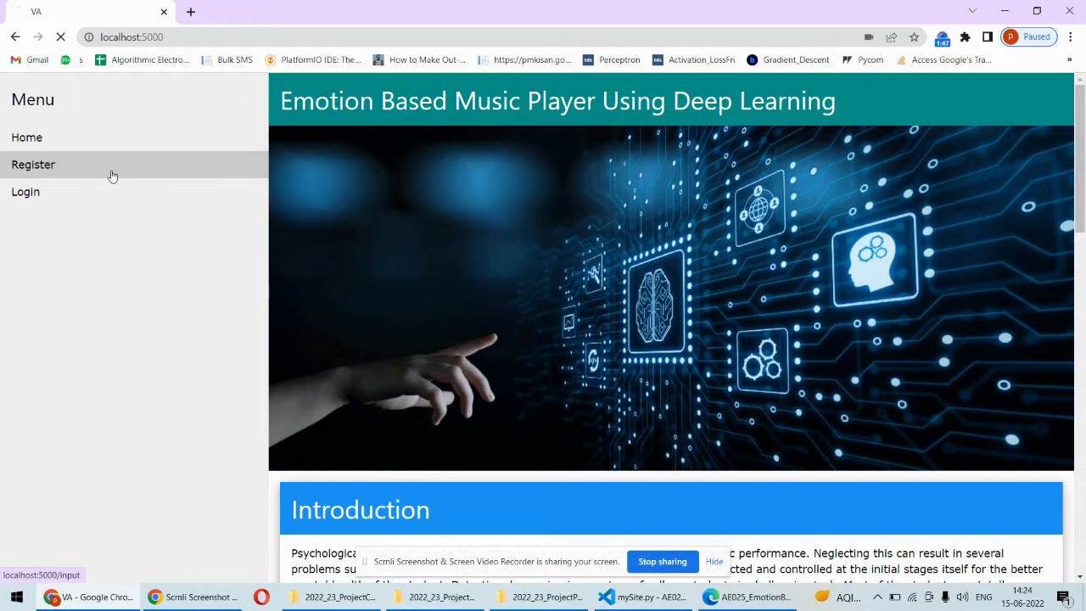
left_click(34, 163)
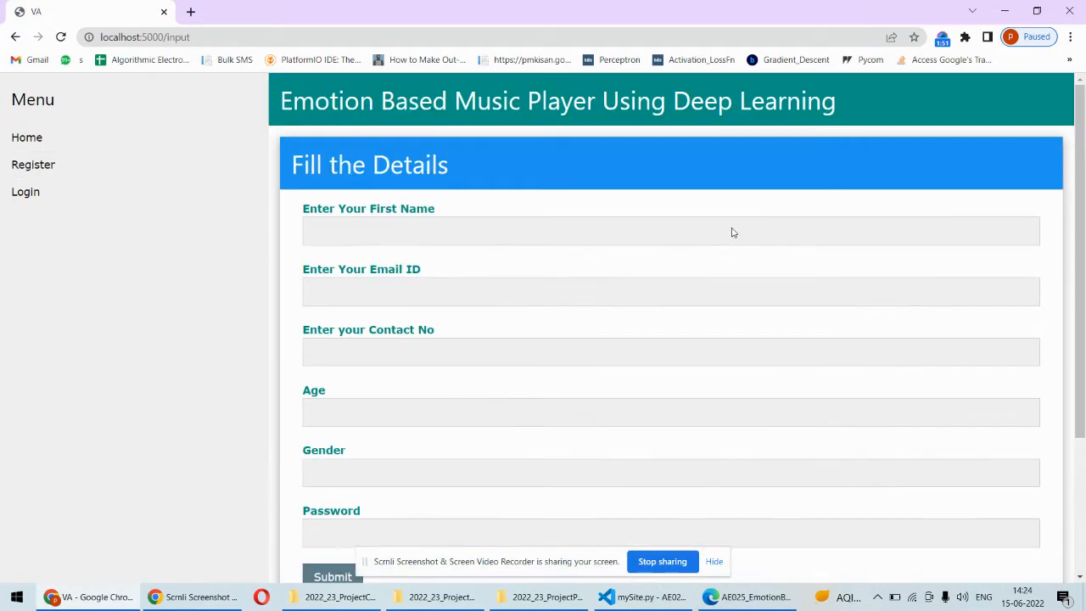
left_click(25, 192)
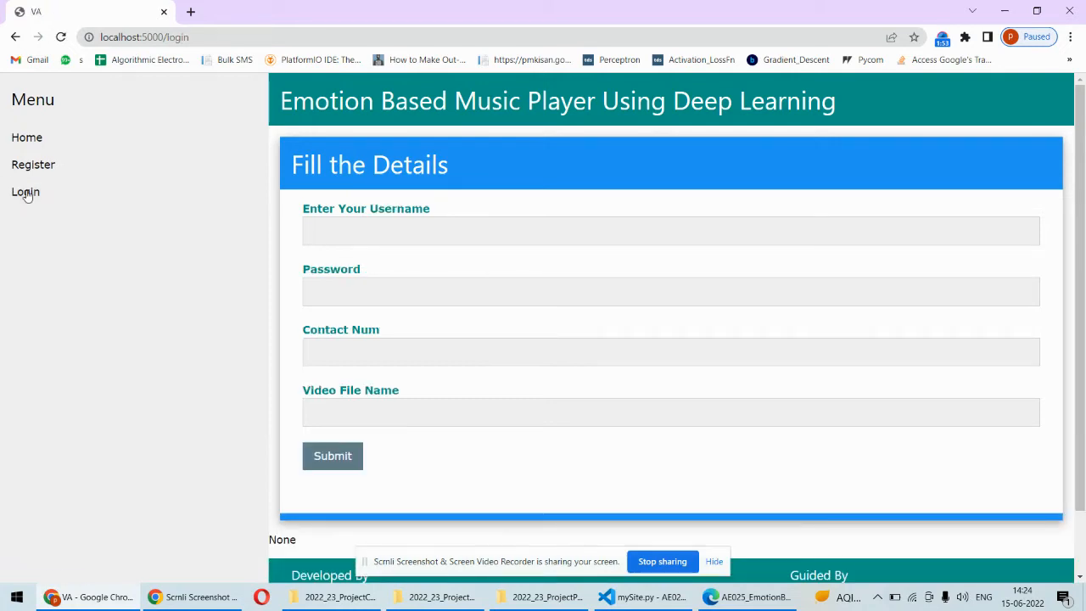
type("Atul Wadkar")
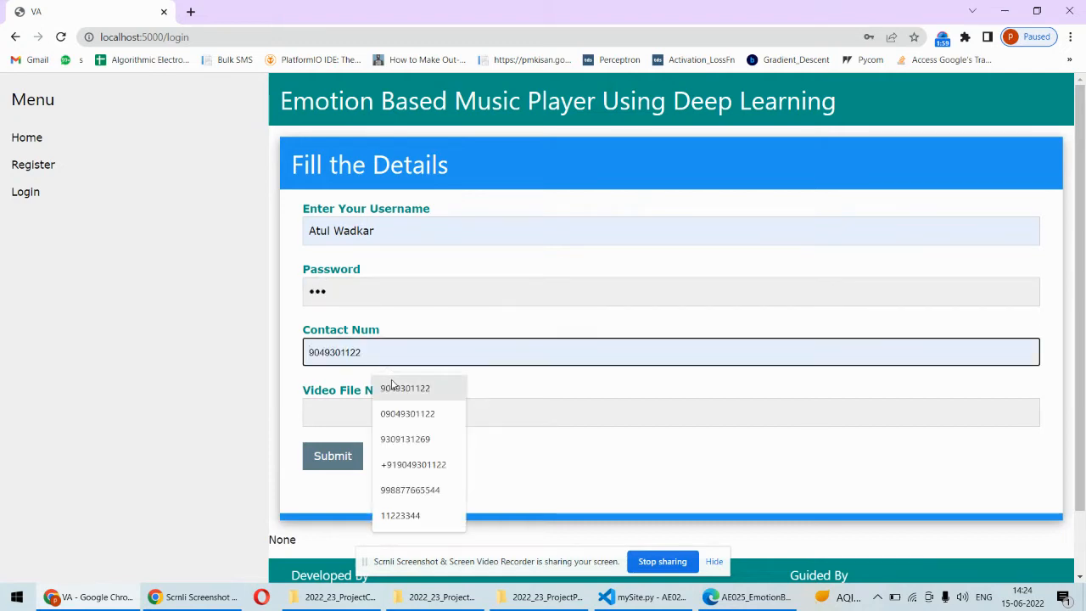
left_click(672, 412)
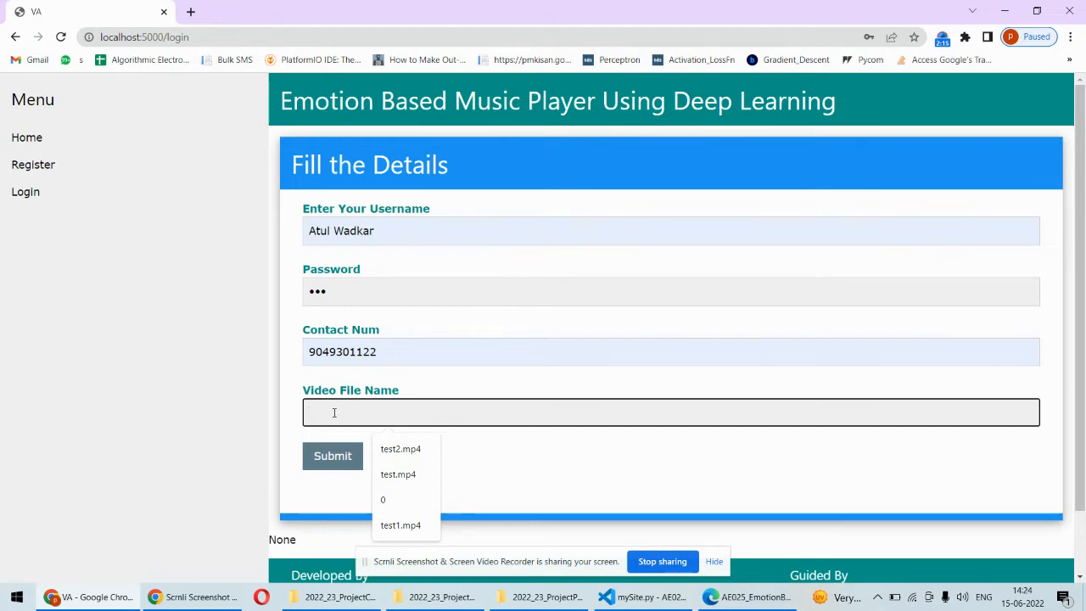
left_click(383, 499)
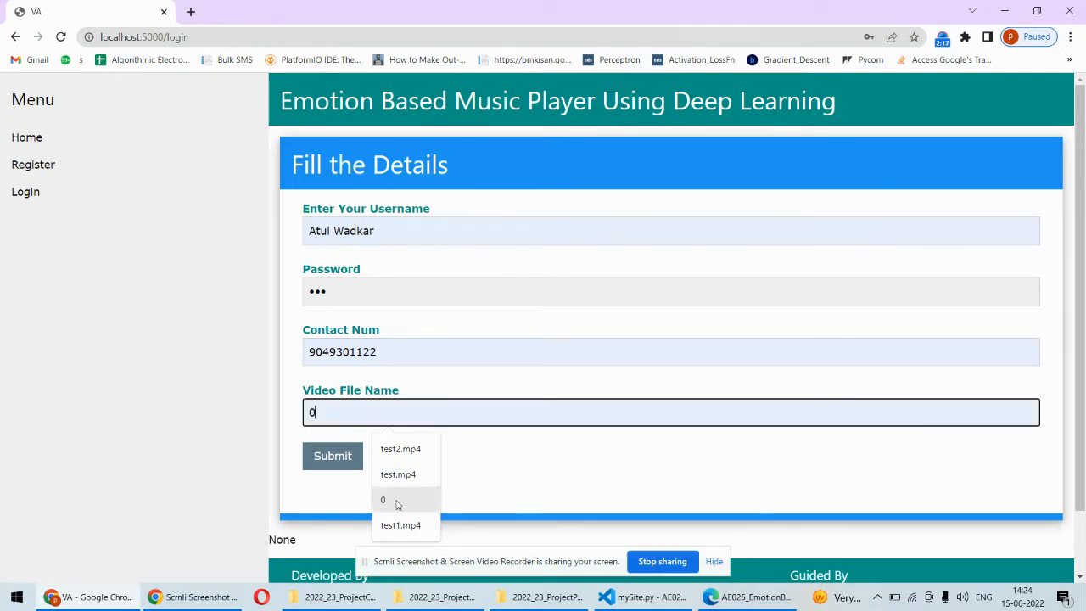
left_click(384, 499)
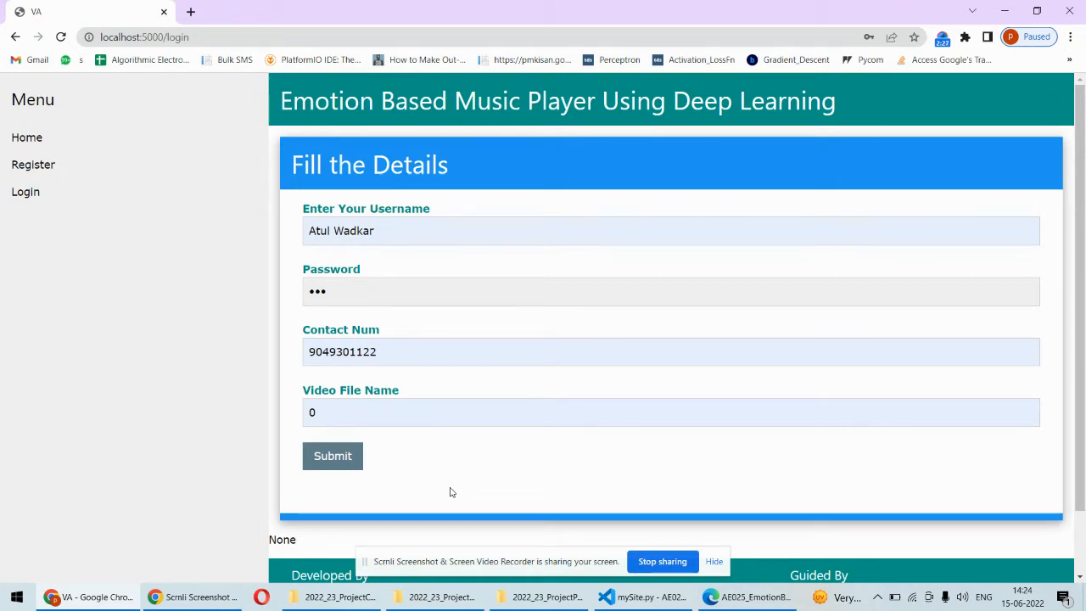
mouse_move(402, 475)
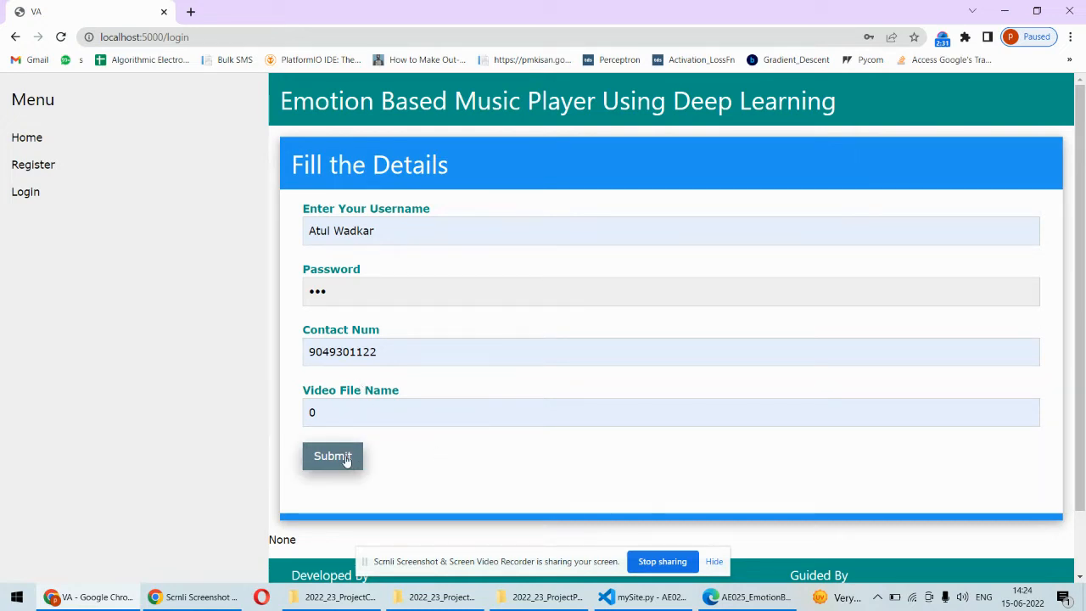
Step: Submit the login and request music for the neutral face detected on the live video page
left_click(333, 454)
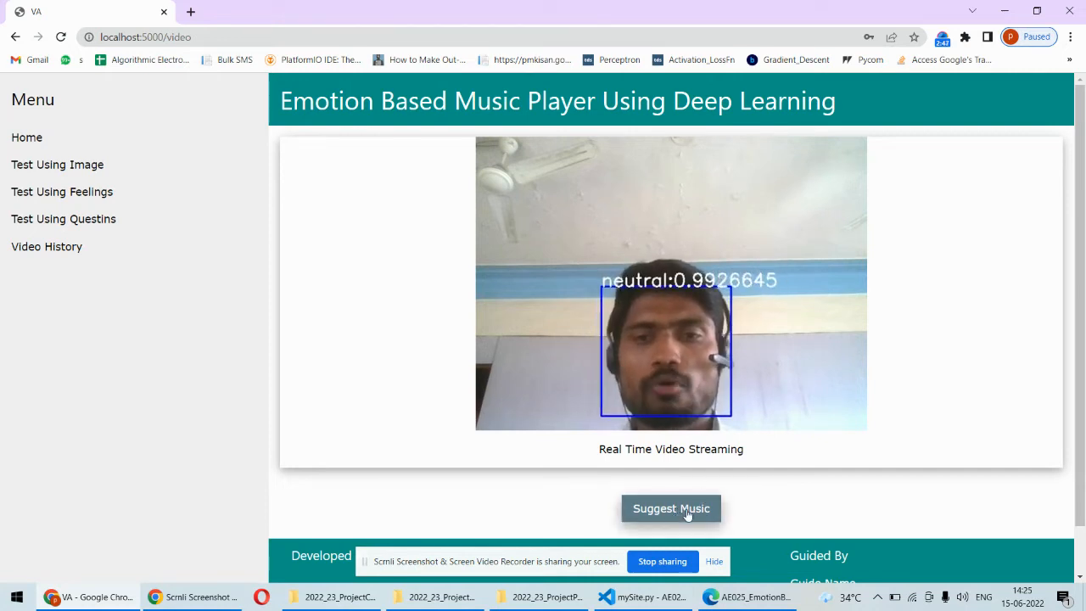
left_click(672, 509)
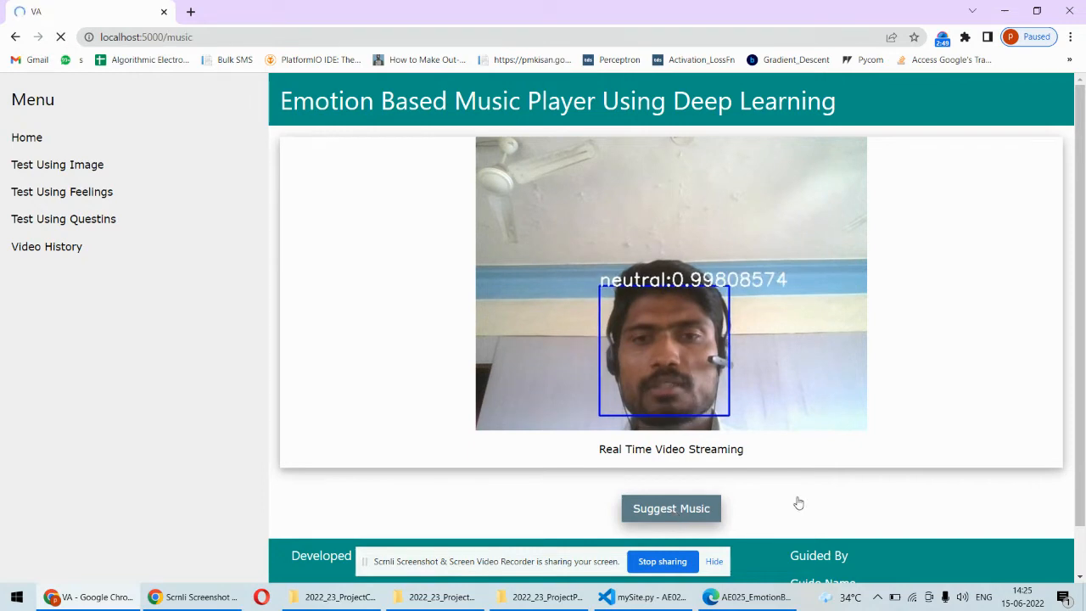
Step: Play Kar Gayi Chull from the Upbeat Bollywood songs playlist, view its song list, then pause it
left_click(670, 509)
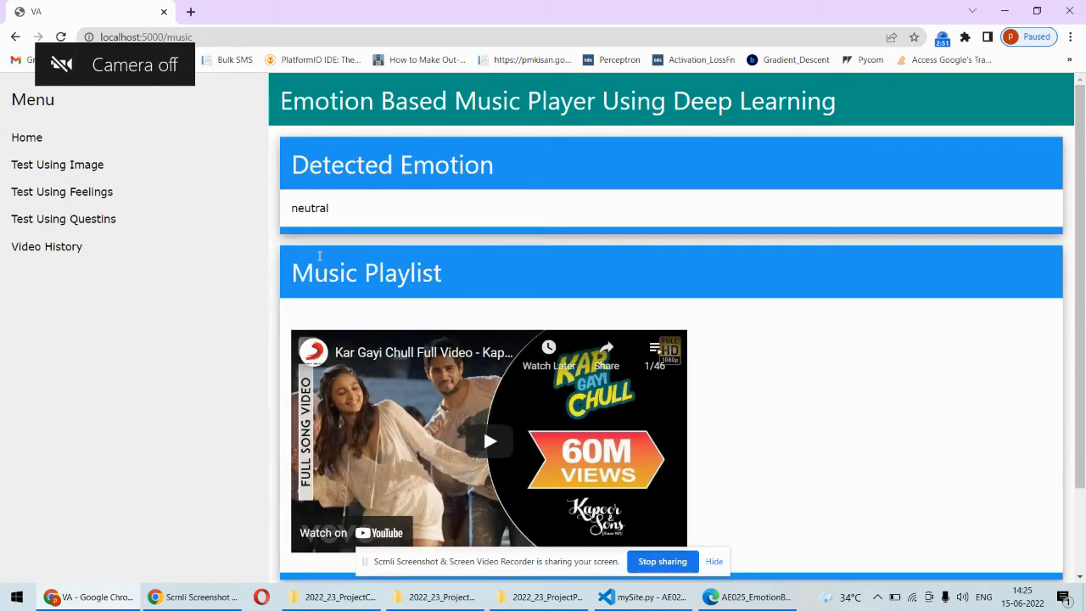
double_click(309, 207)
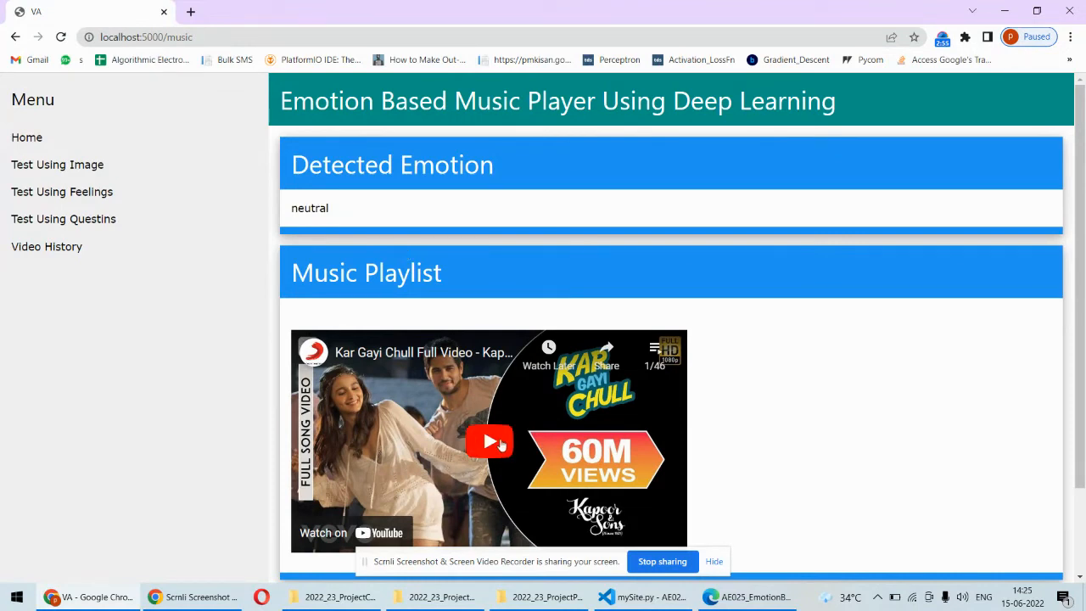
left_click(489, 441)
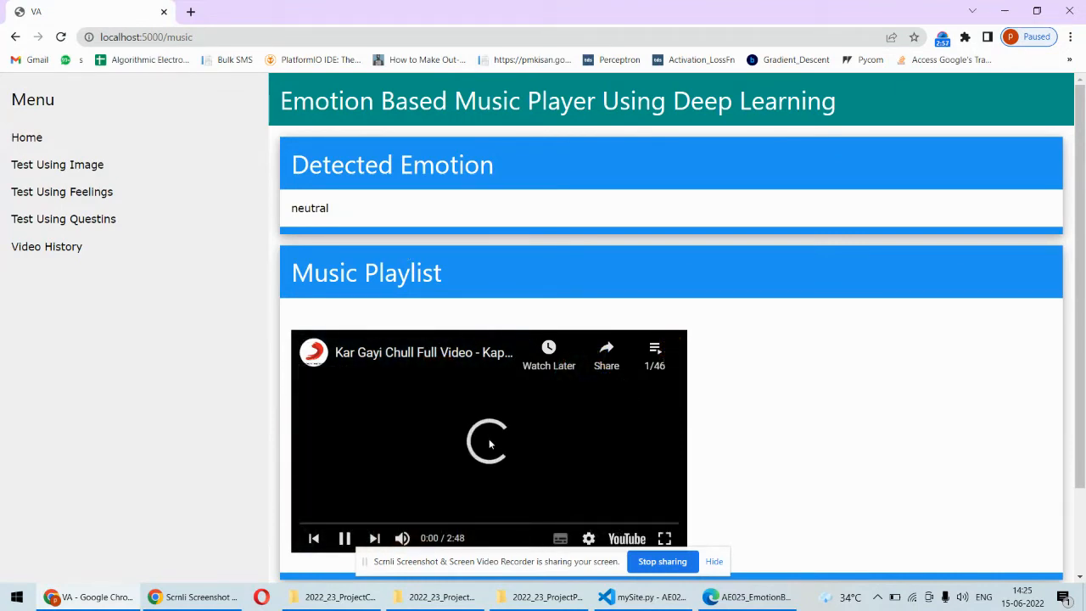
mouse_move(655, 348)
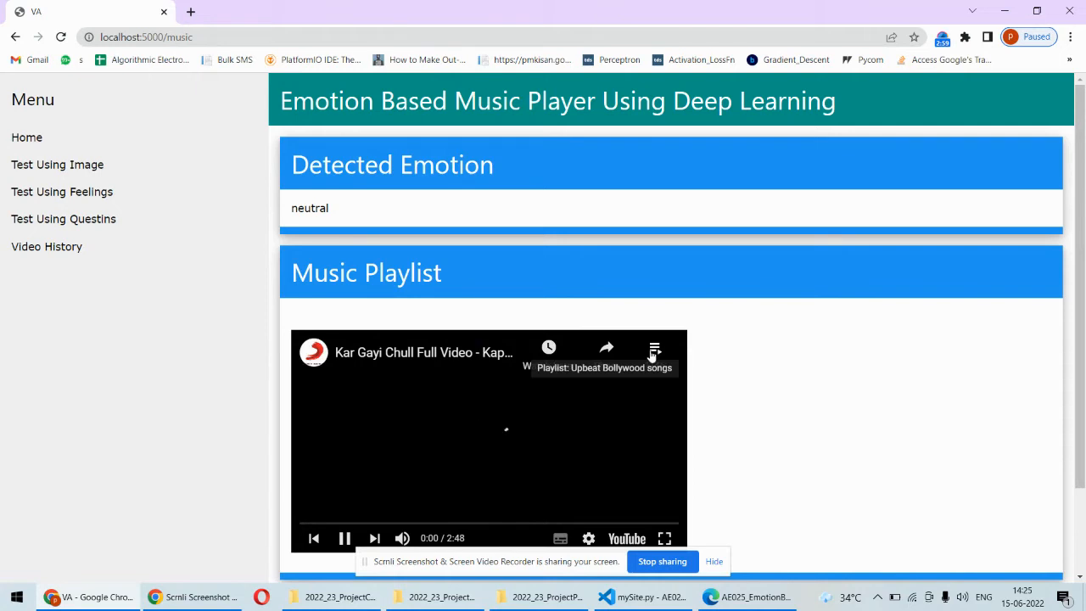
left_click(655, 348)
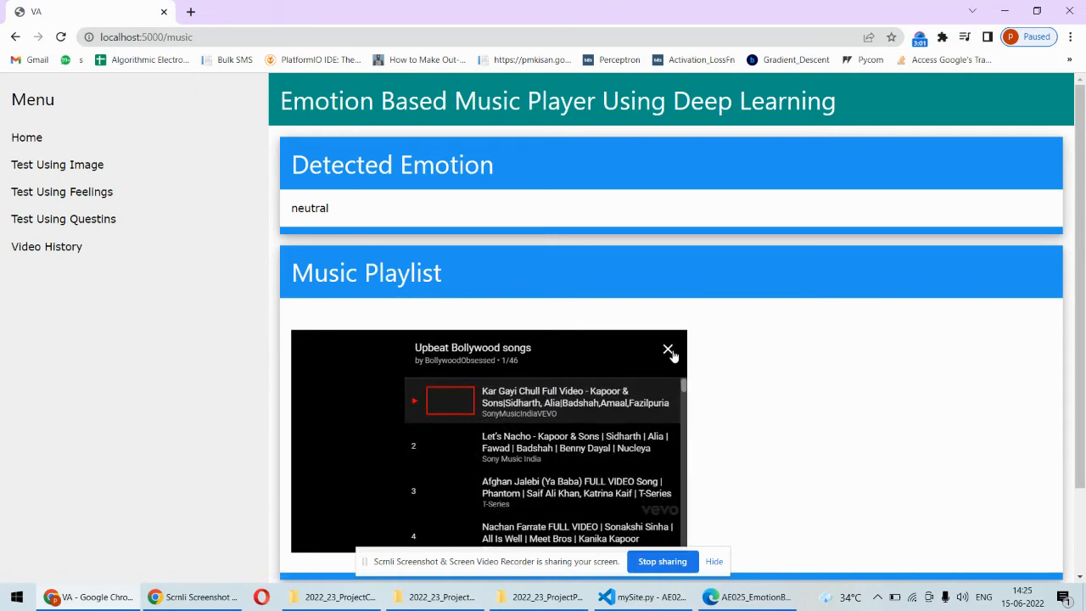
left_click(451, 401)
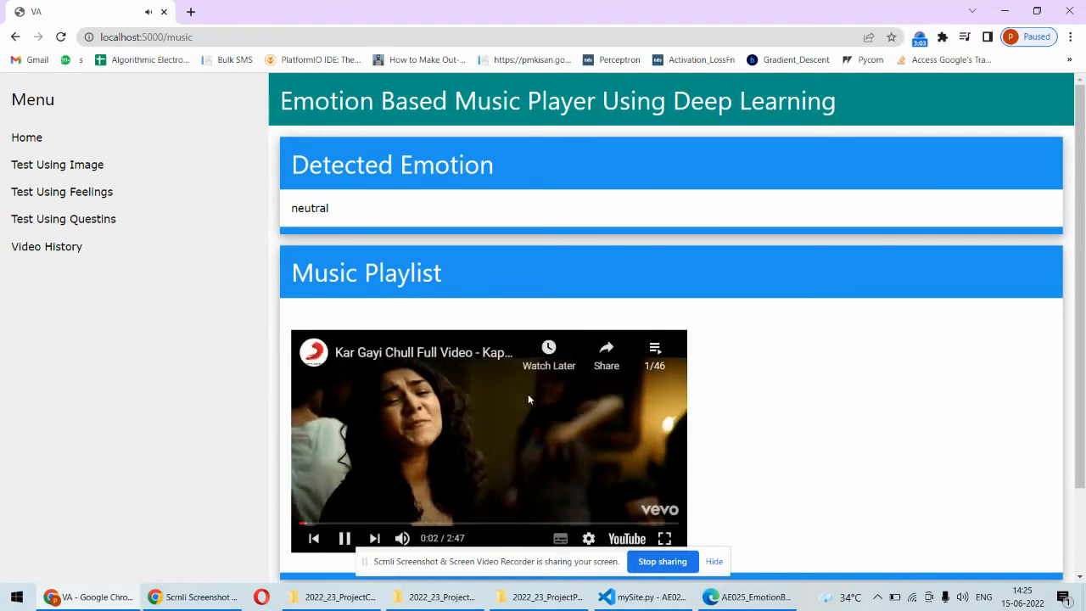
scroll("down", 3)
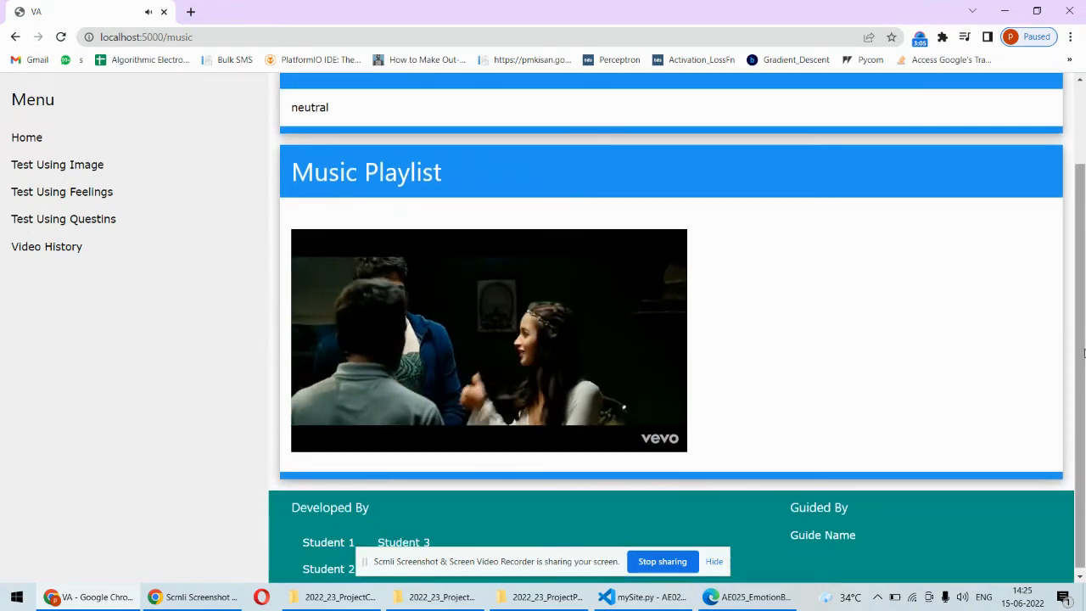
left_click(488, 340)
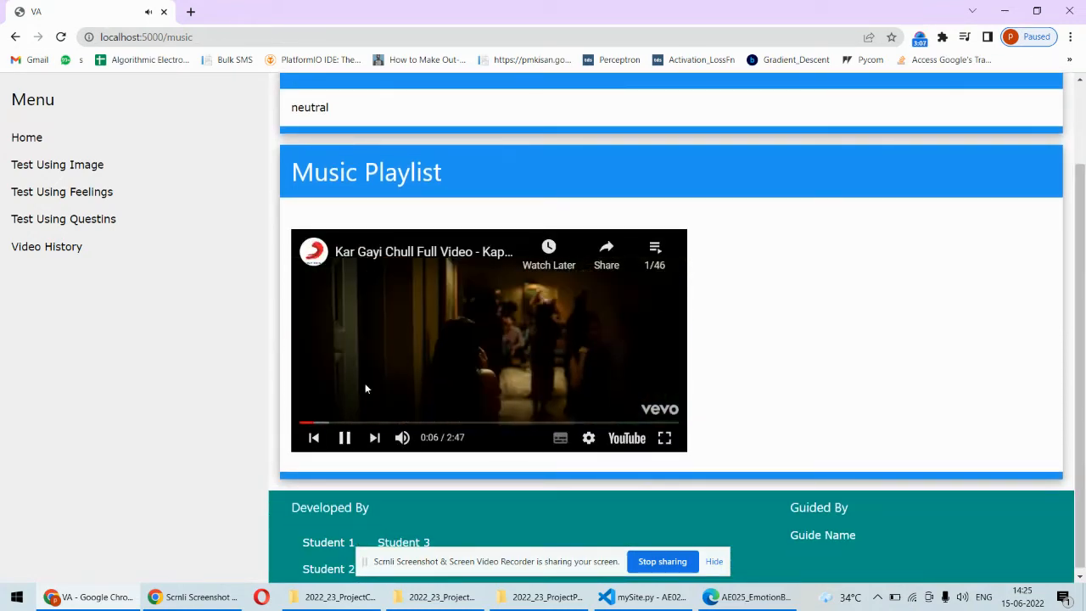
left_click(346, 438)
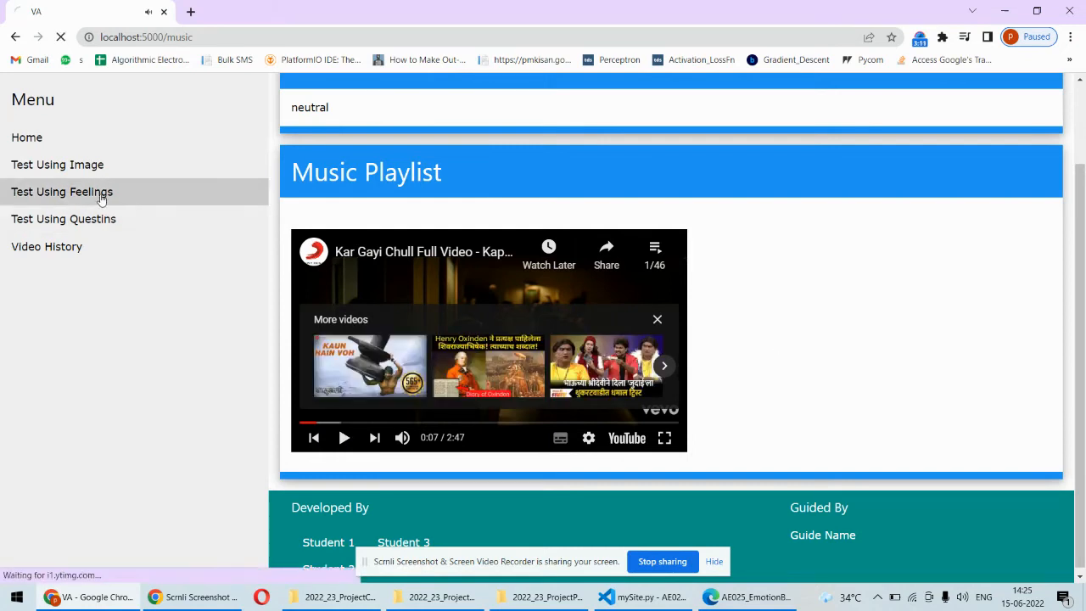
Step: Enter 'I am feeling very happy' in the typed-feelings test, yielding a happy Test Report
left_click(61, 191)
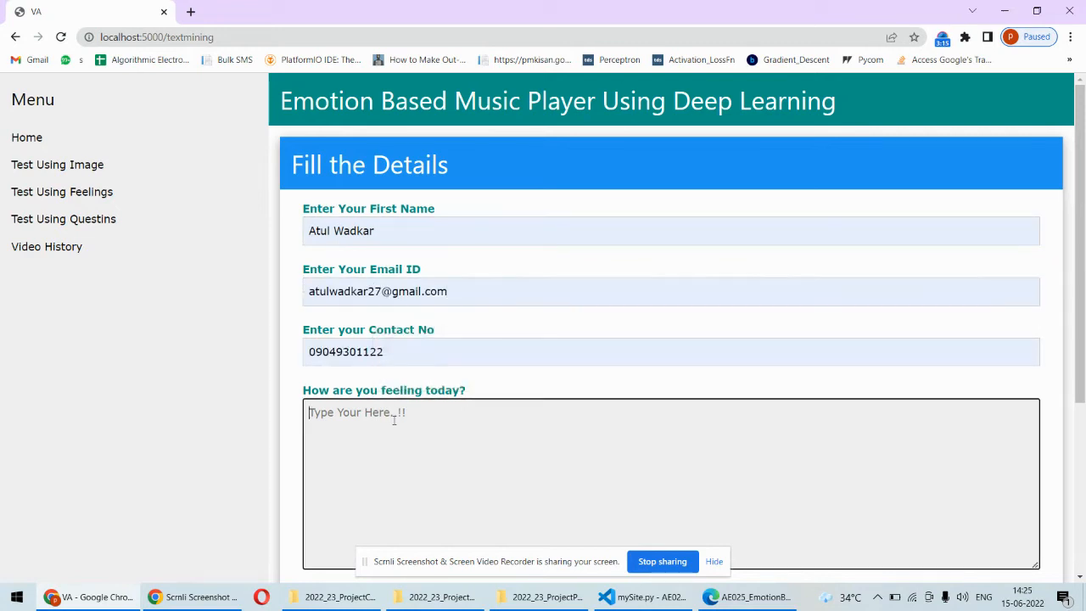
type("I amfeel")
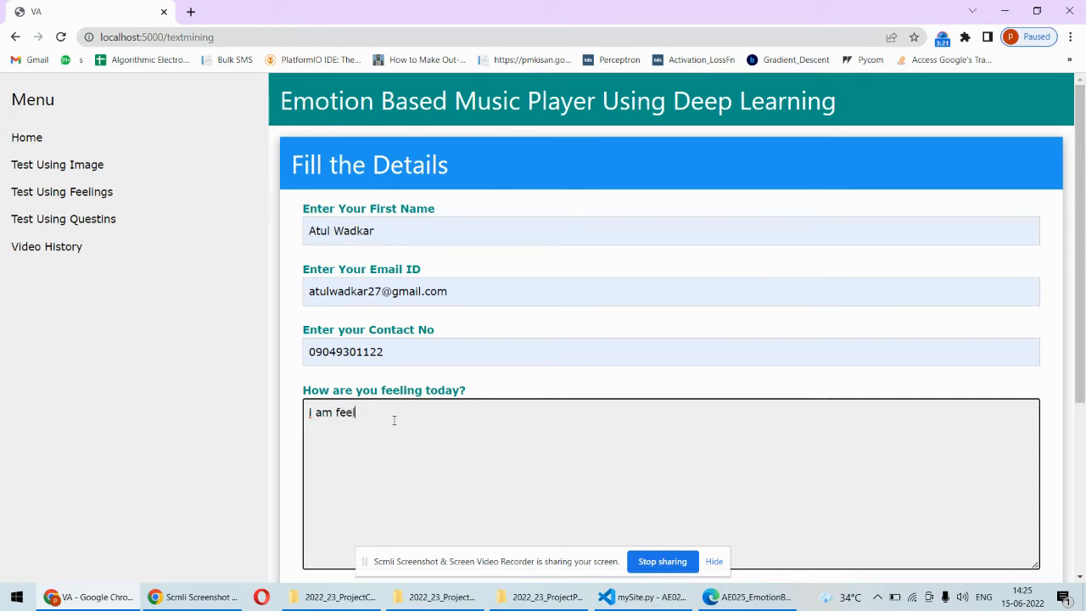
type("ing very")
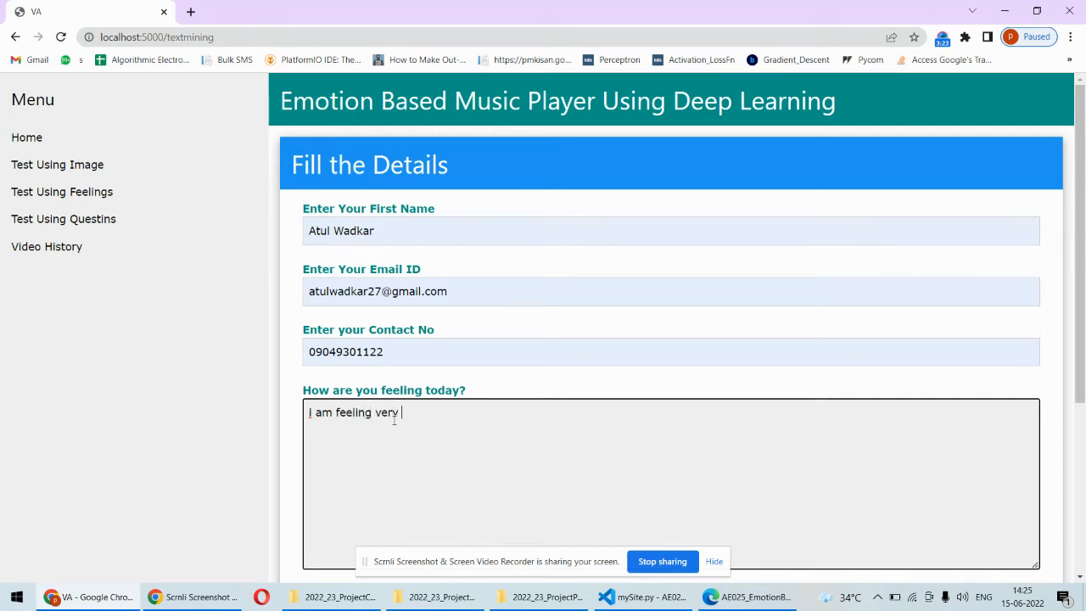
type("happy")
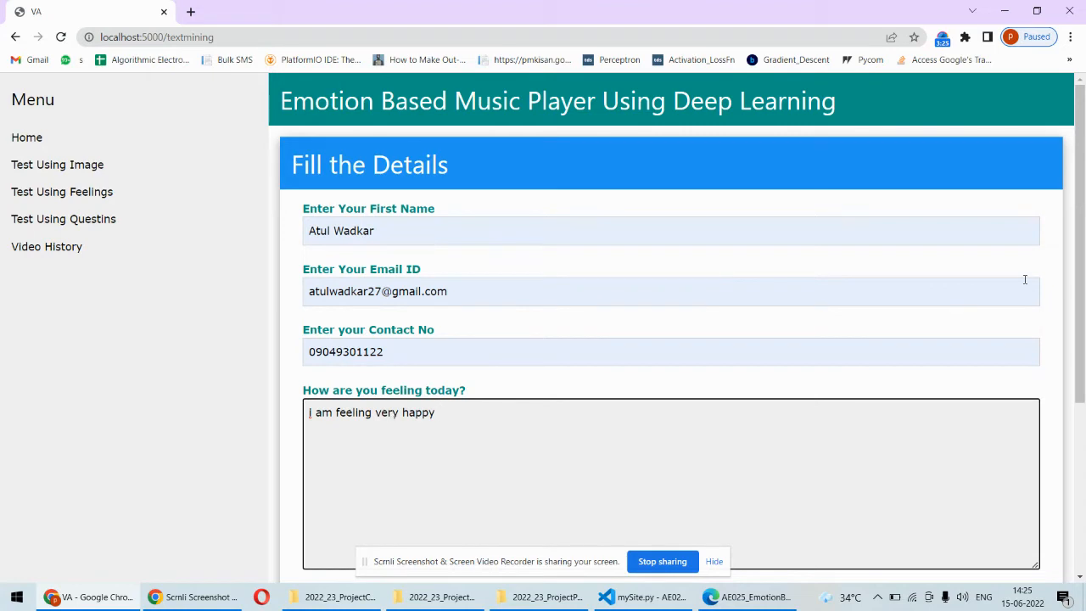
scroll("down", 3)
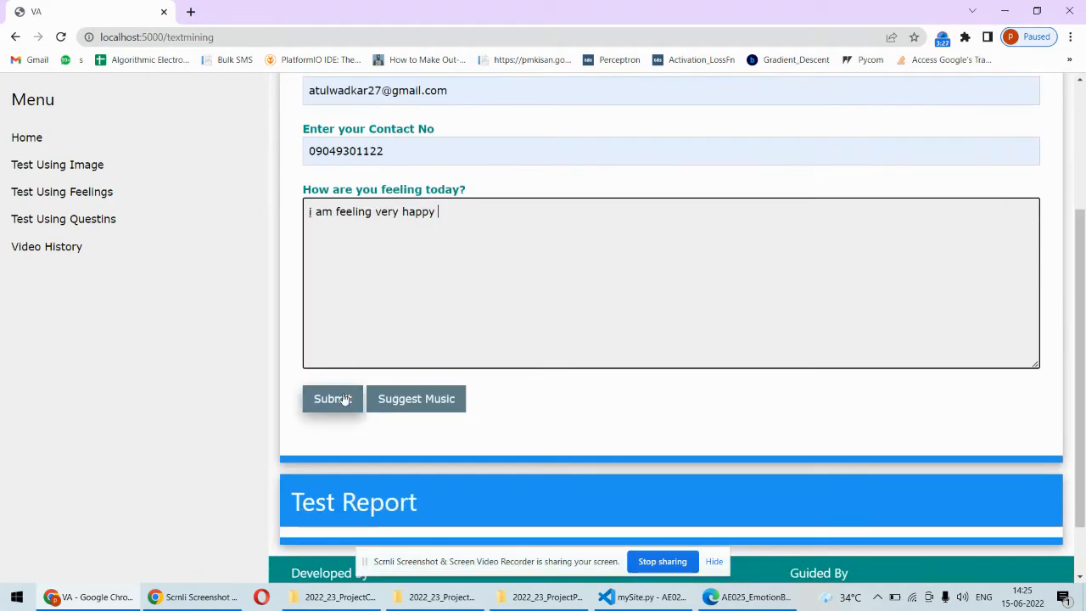
scroll("up", 3)
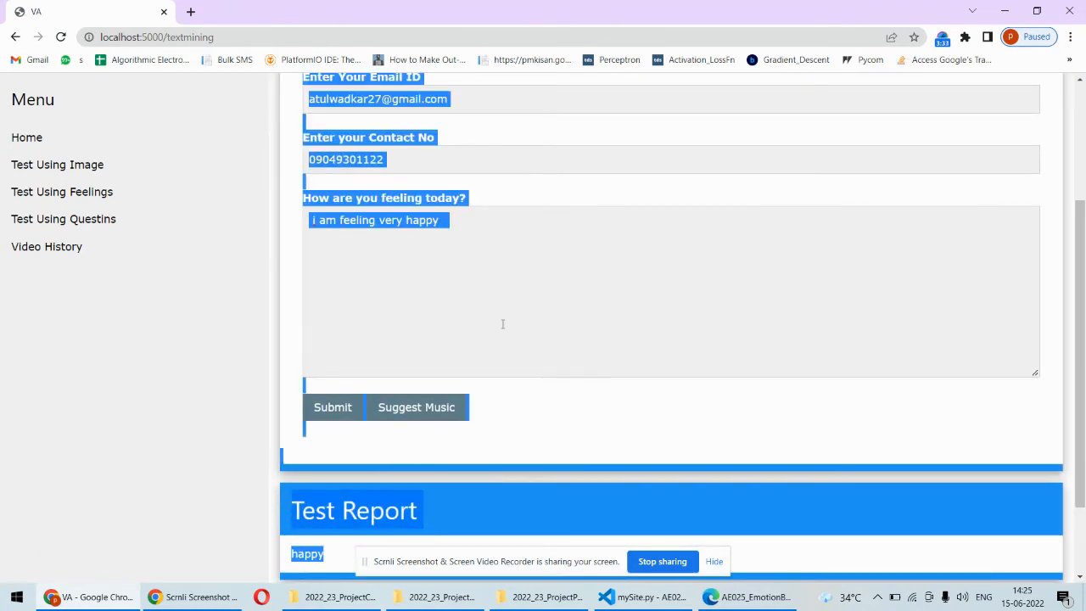
left_click(459, 274)
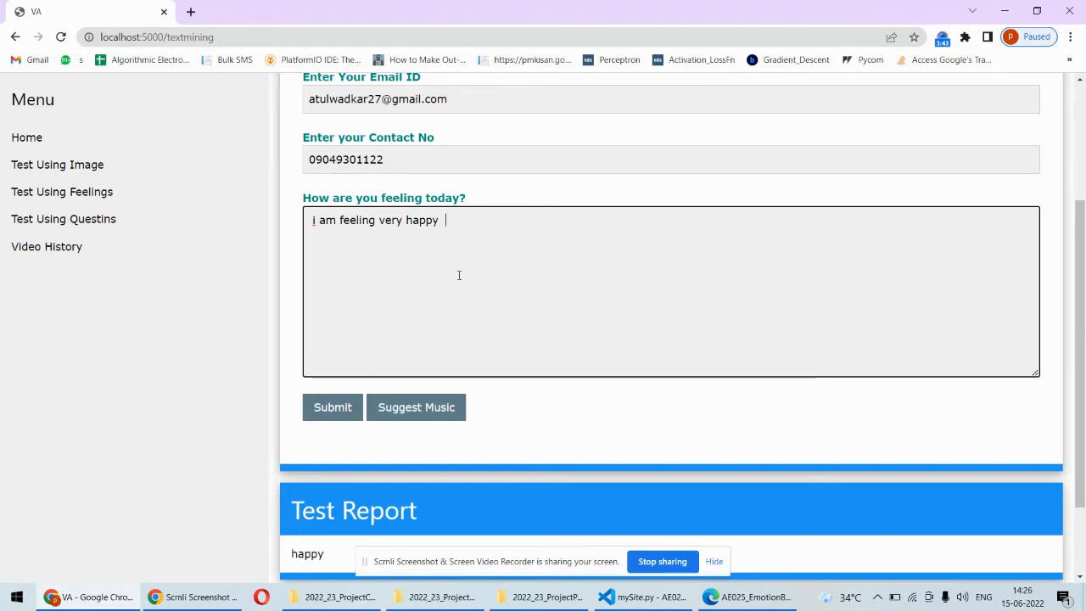
Step: Get the happy-emotion playlist with Kar Gayi Chull, then go to the question-based test
left_click(416, 408)
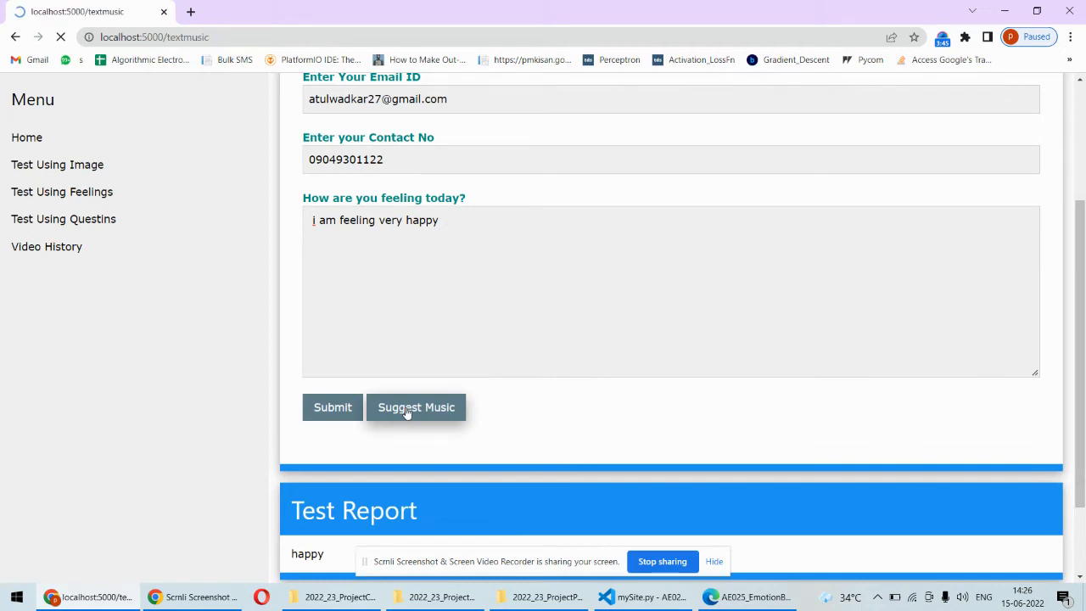
left_click(416, 407)
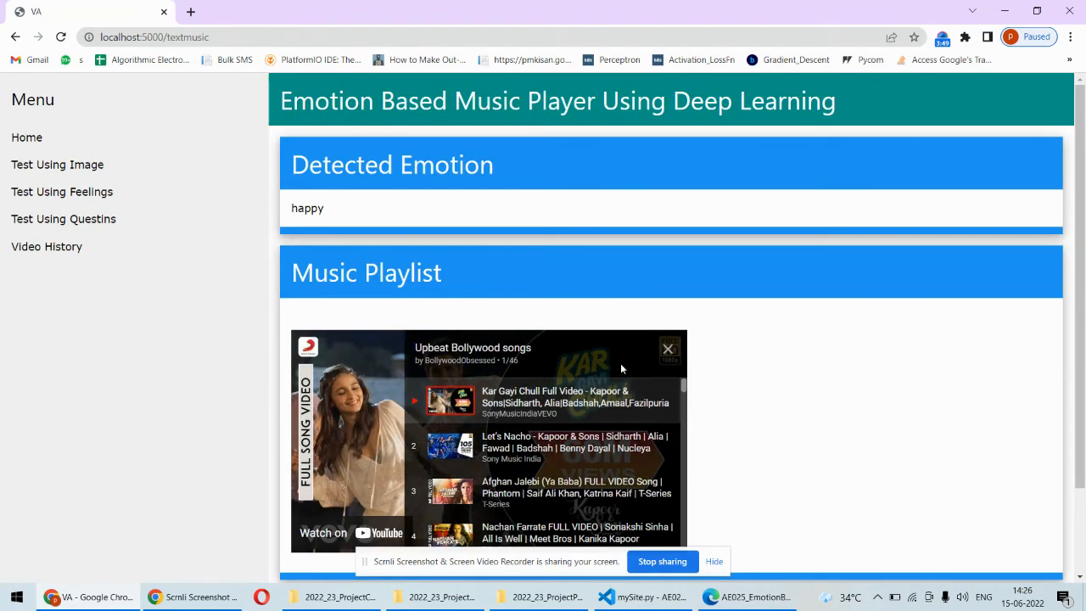
mouse_move(1039, 327)
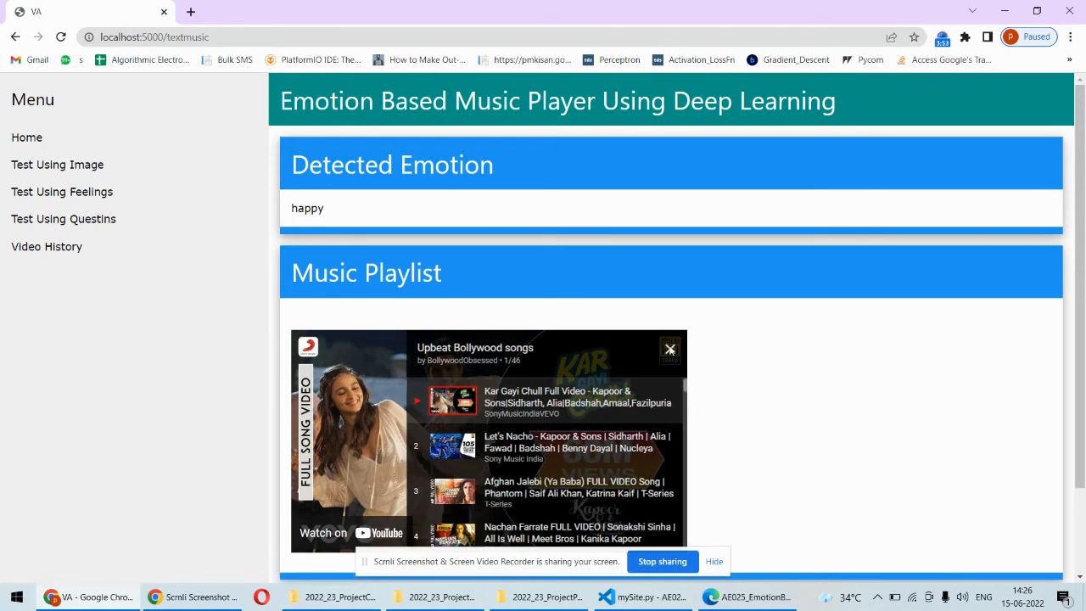
scroll("down", 3)
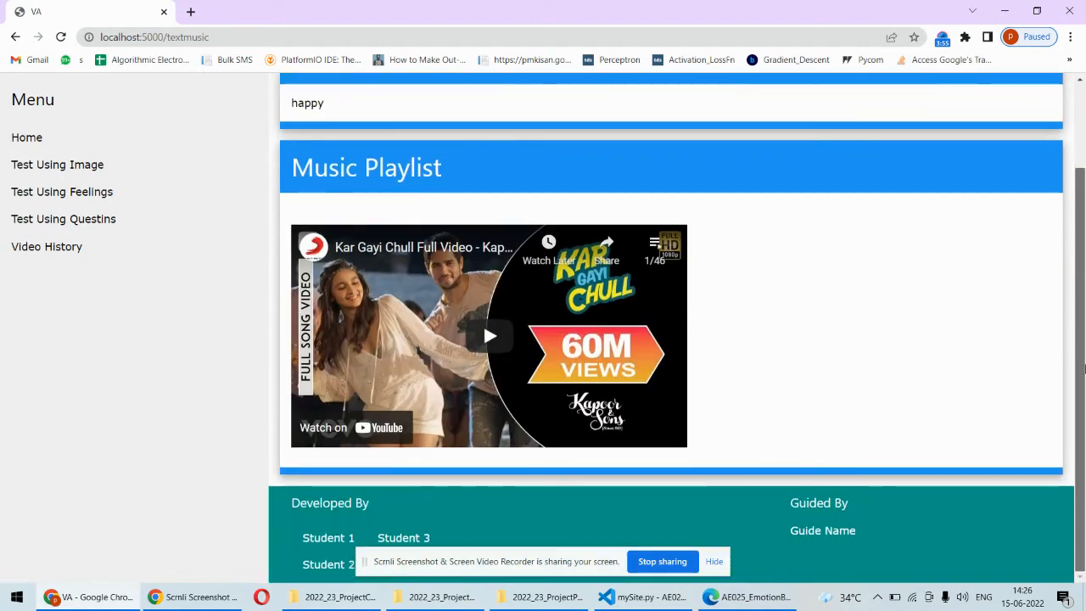
left_click(62, 219)
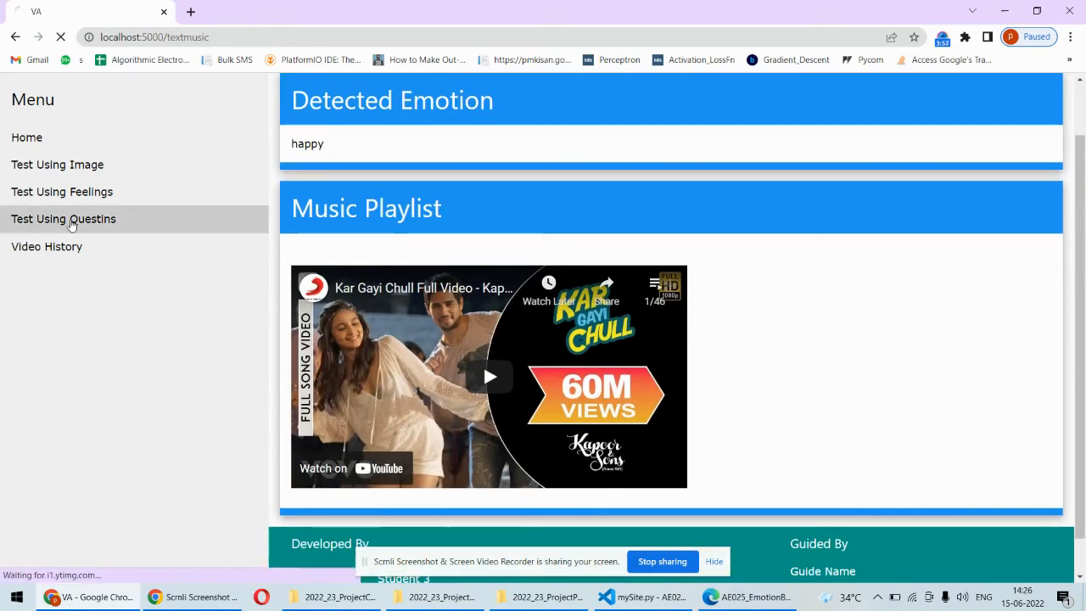
Step: Autofill name, email and contact, then answer feeling happy and sad about family
left_click(63, 219)
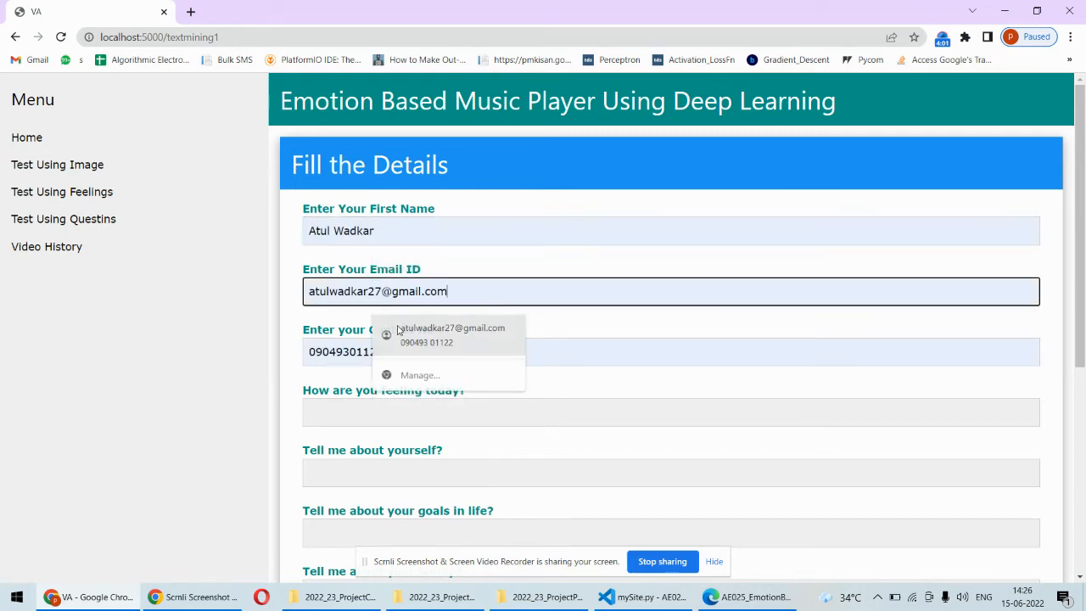
left_click(670, 412)
type("happy")
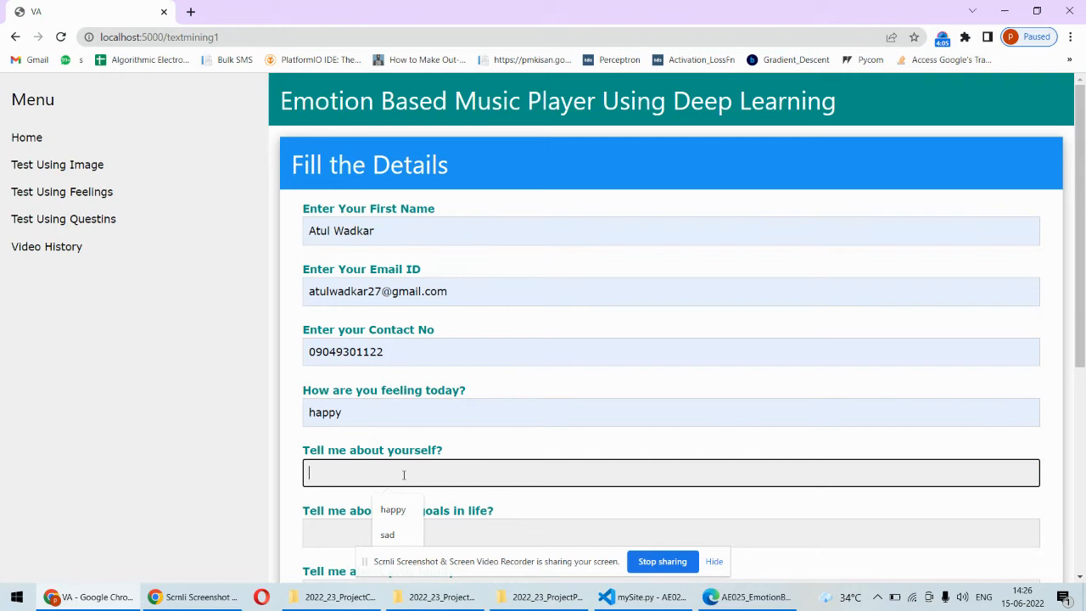
mouse_move(404, 498)
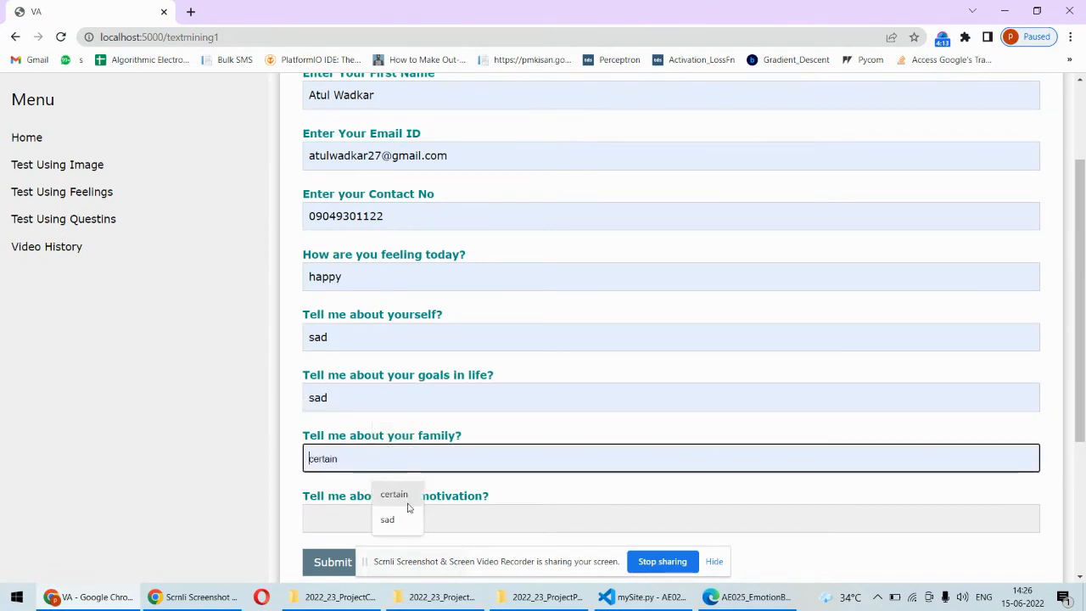
left_click(387, 519)
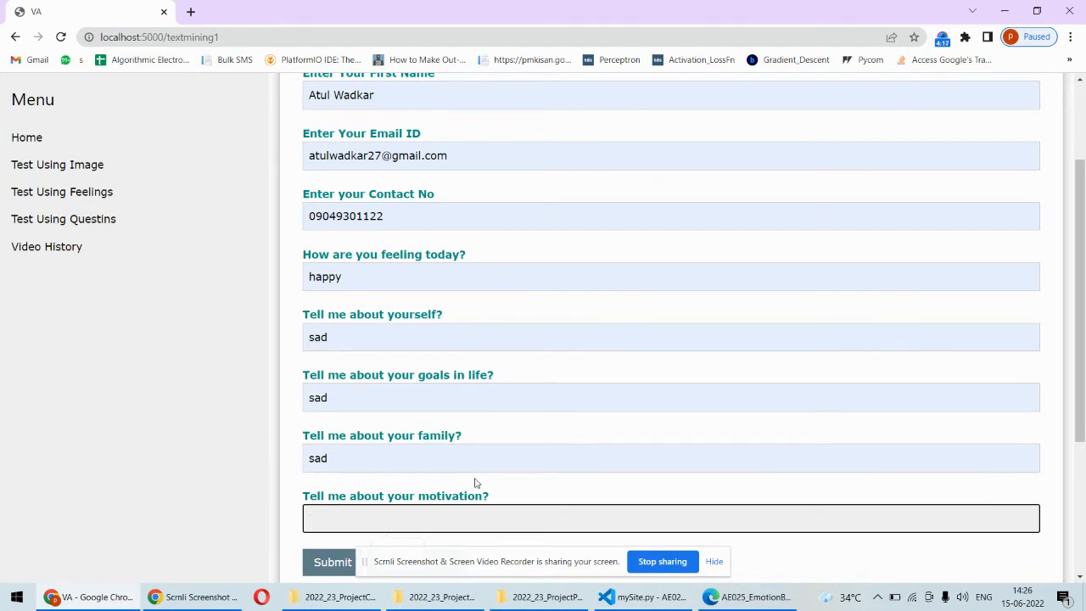
Step: Enter 'I am very angry' as the motivation answer and keep the remaining answers sad
type("a")
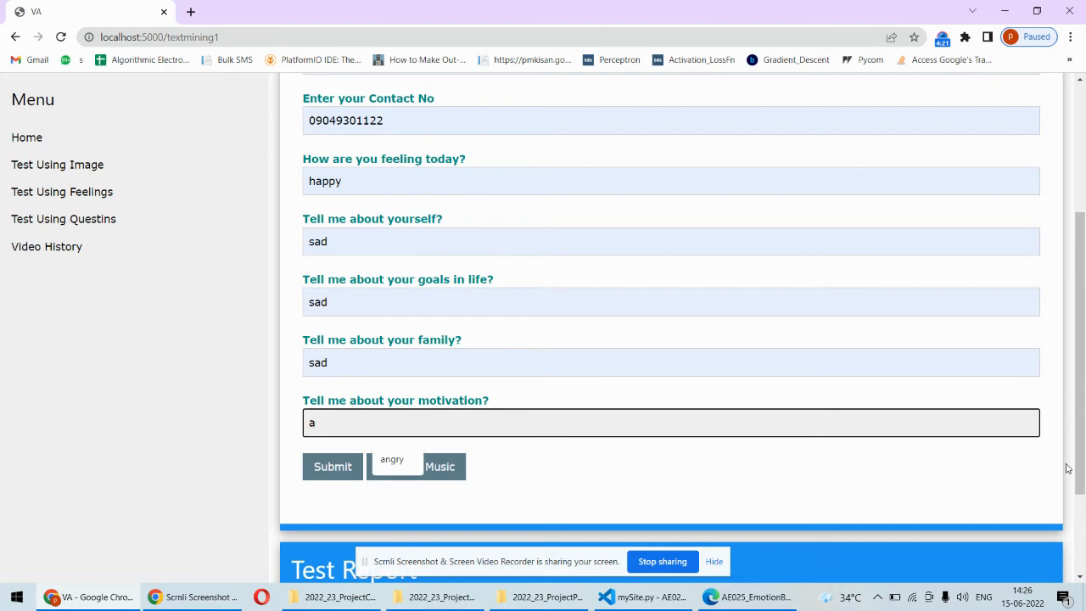
type("ngry")
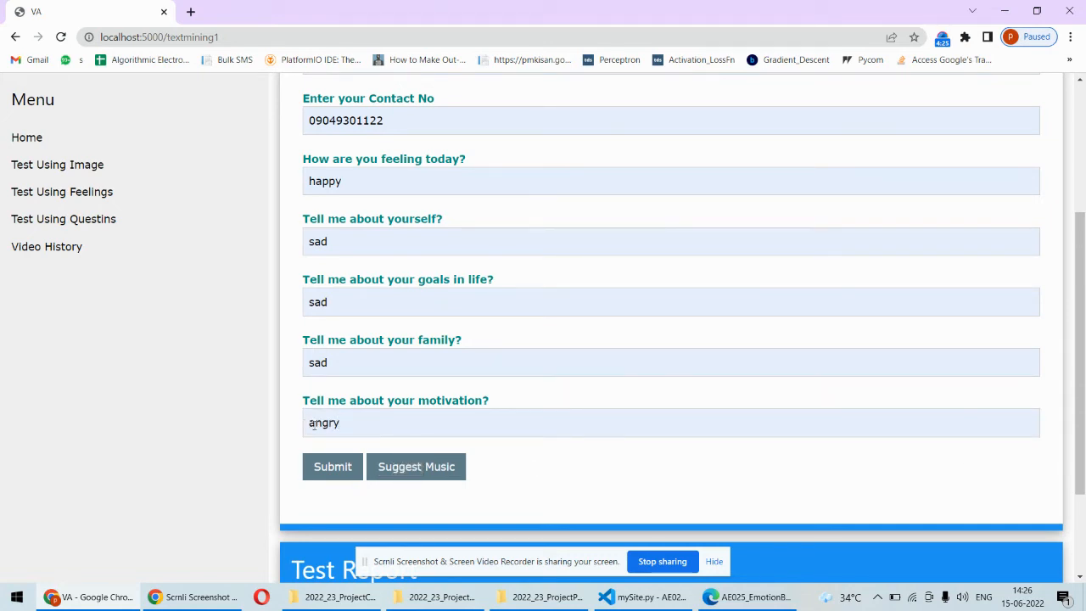
type("I am very")
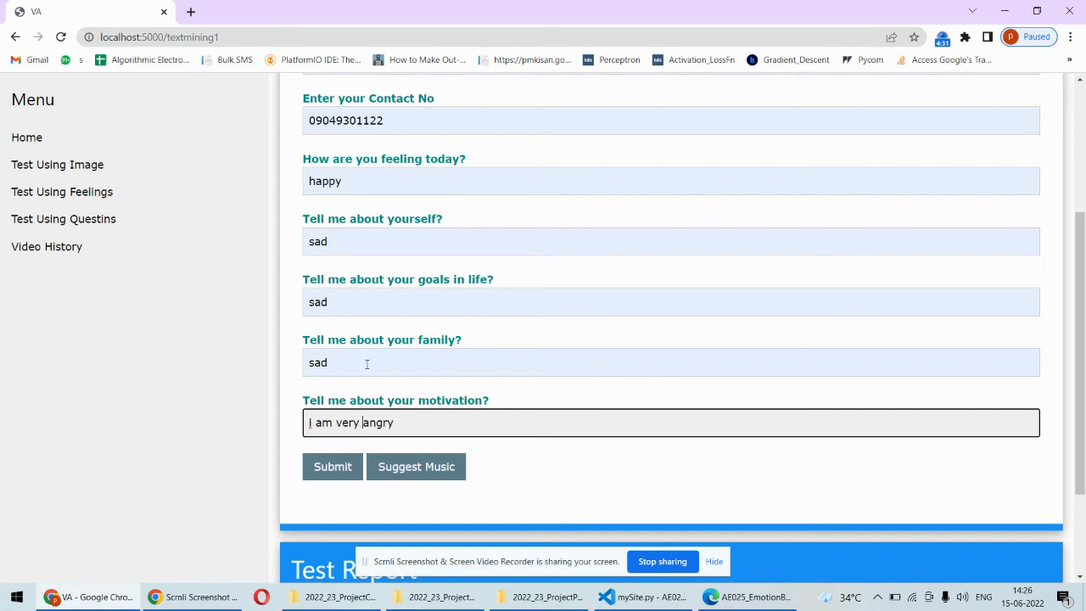
left_click(670, 363)
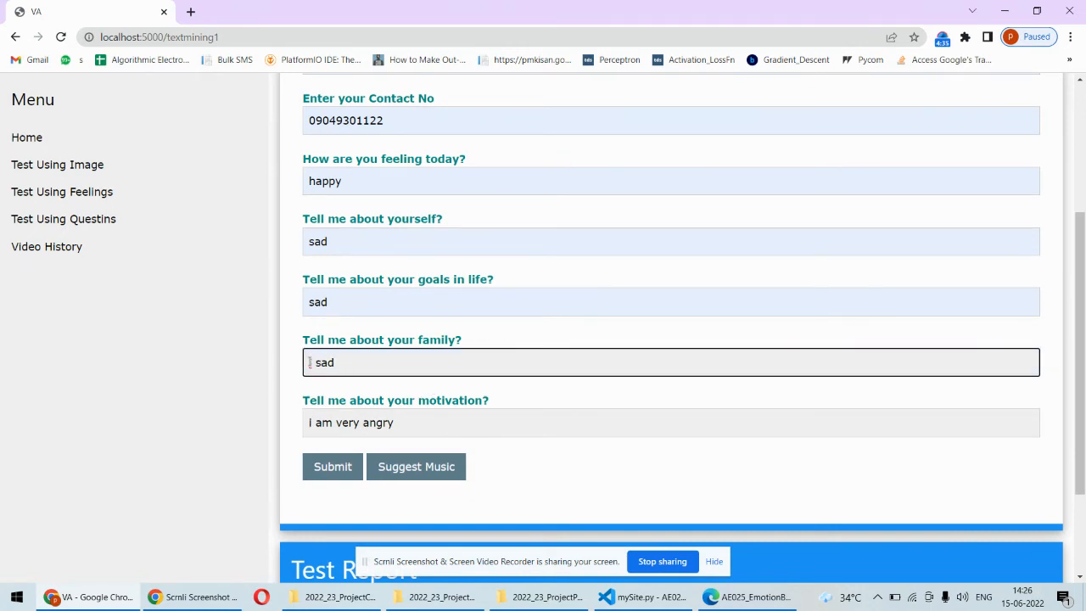
left_click(597, 481)
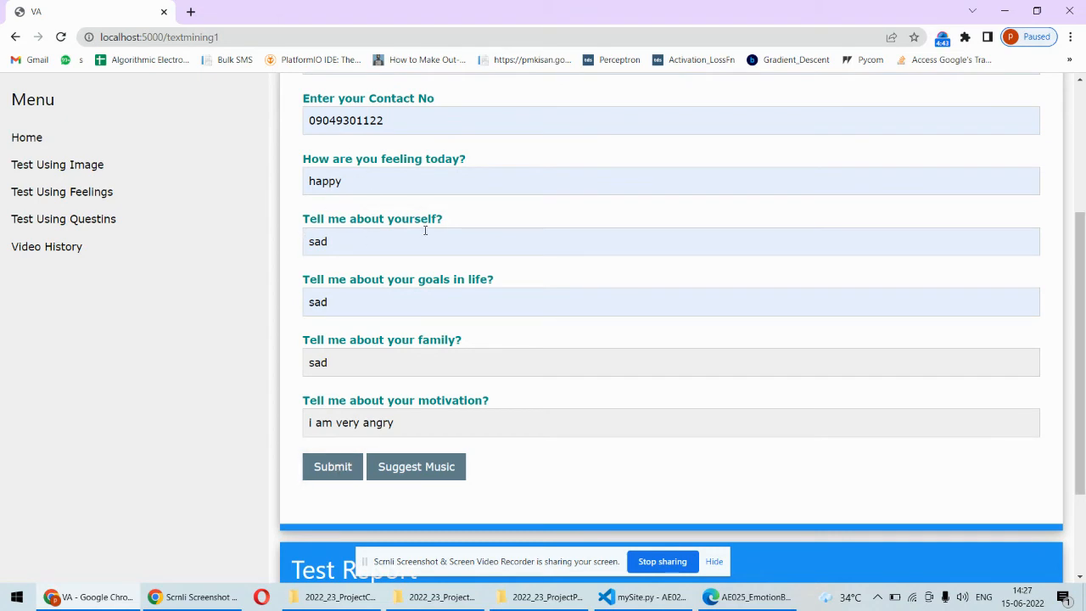
mouse_move(510, 278)
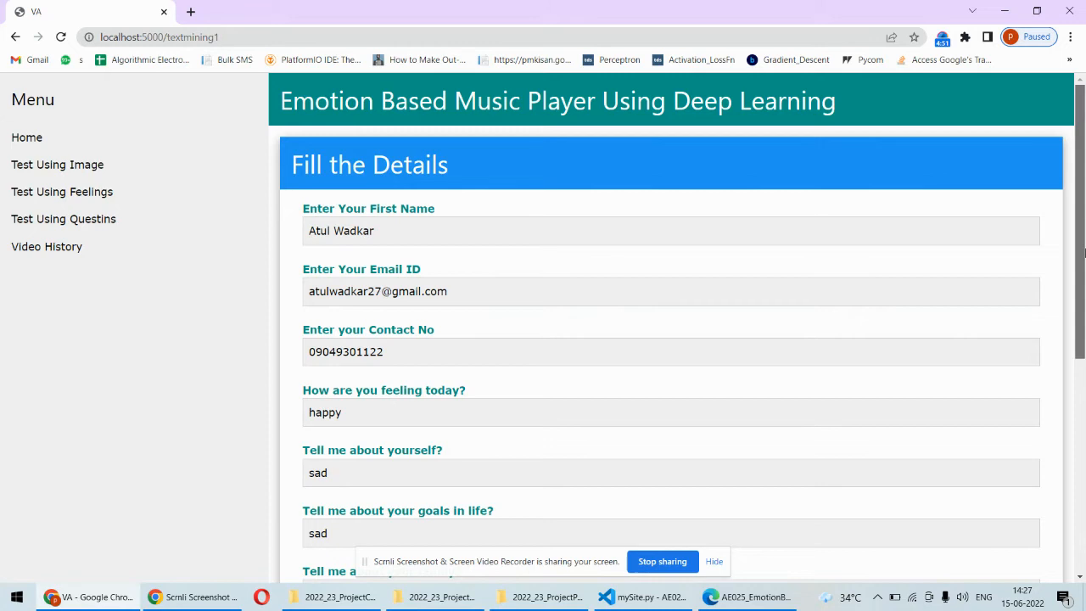
Step: Scroll to the questionnaire's Test Report showing sad as the detected emotion
scroll("down", 3)
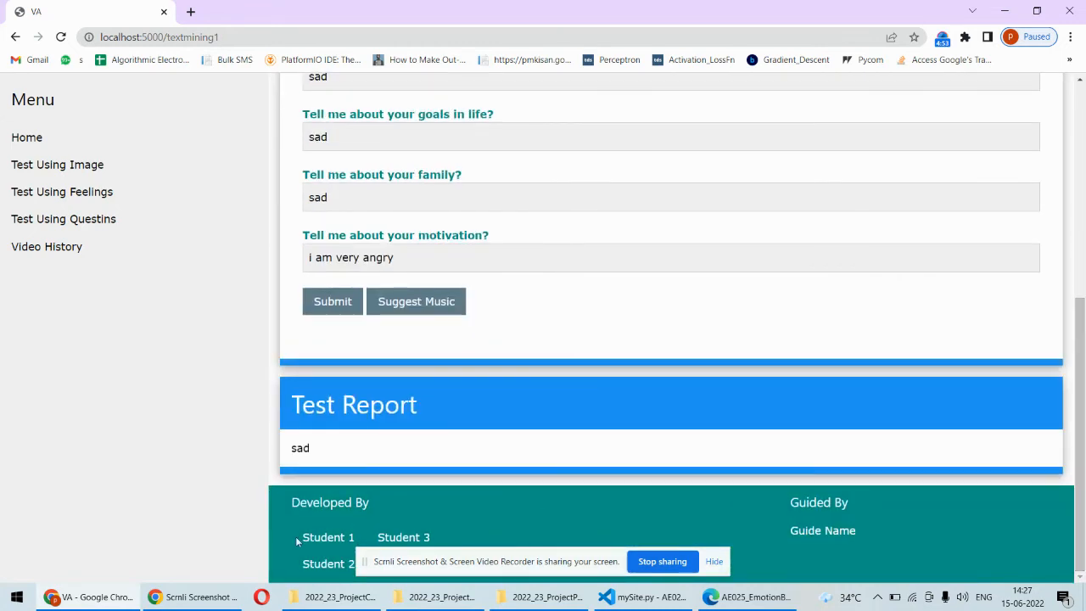
mouse_move(1038, 321)
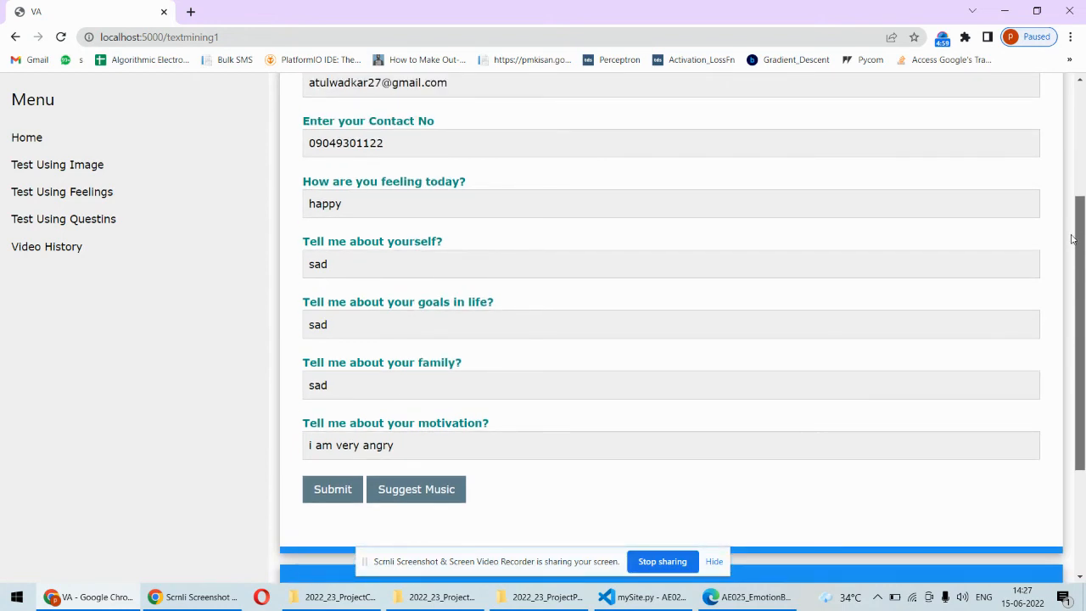
scroll("down", 3)
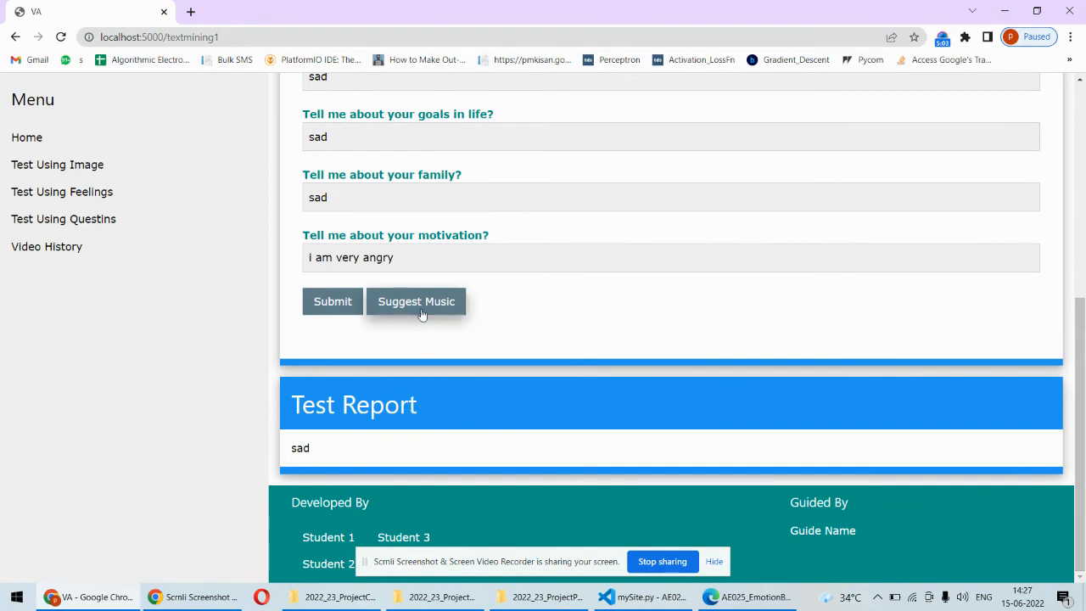
Step: Get the Bollywood Sad Songs playlist for sad and start playing Channa Mereya
left_click(416, 302)
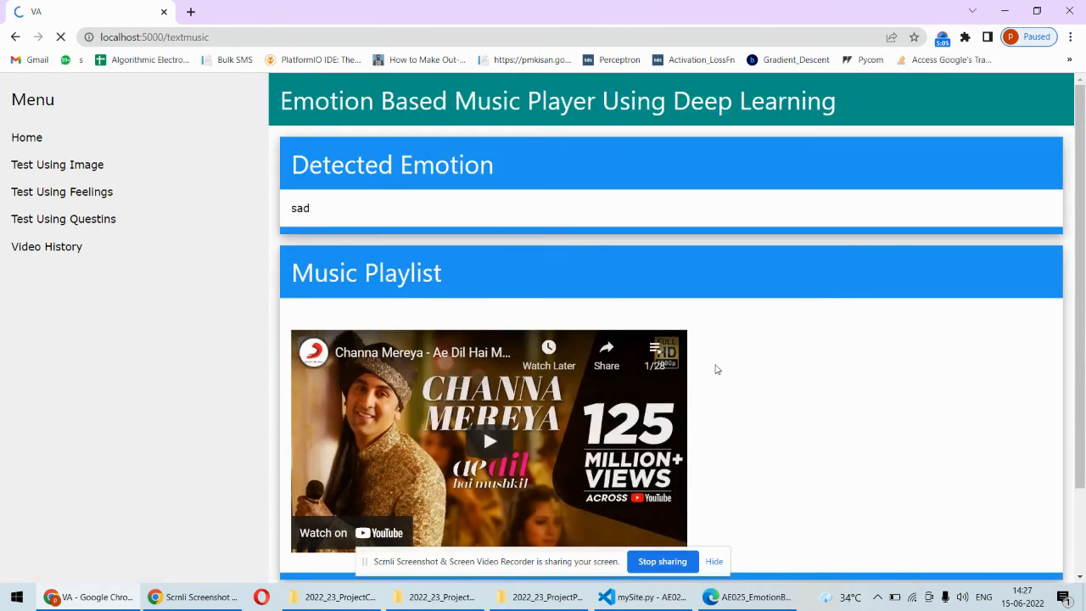
scroll("down", 3)
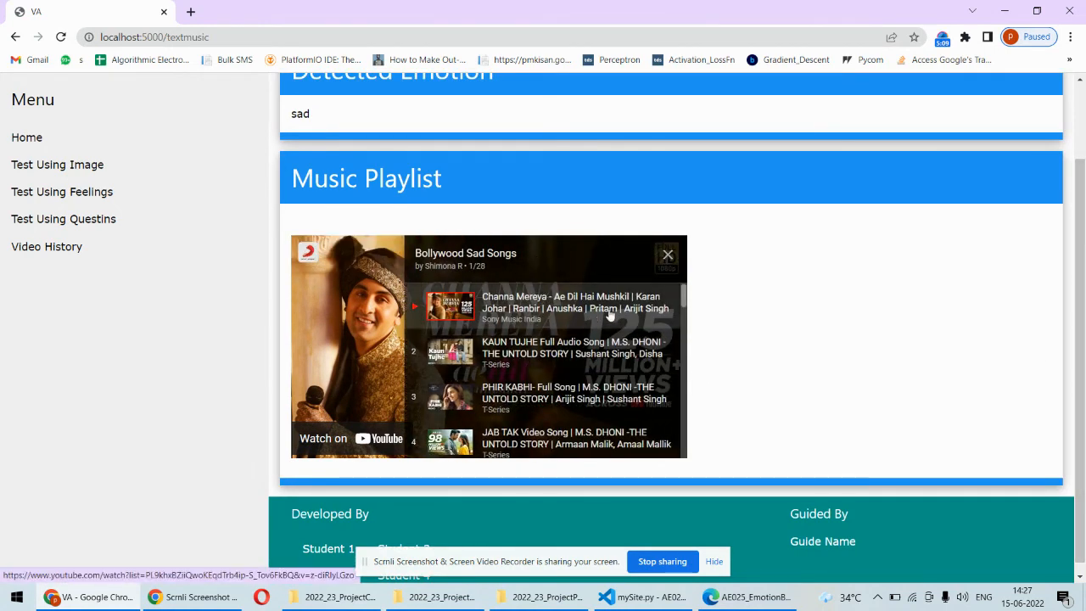
scroll("down", 3)
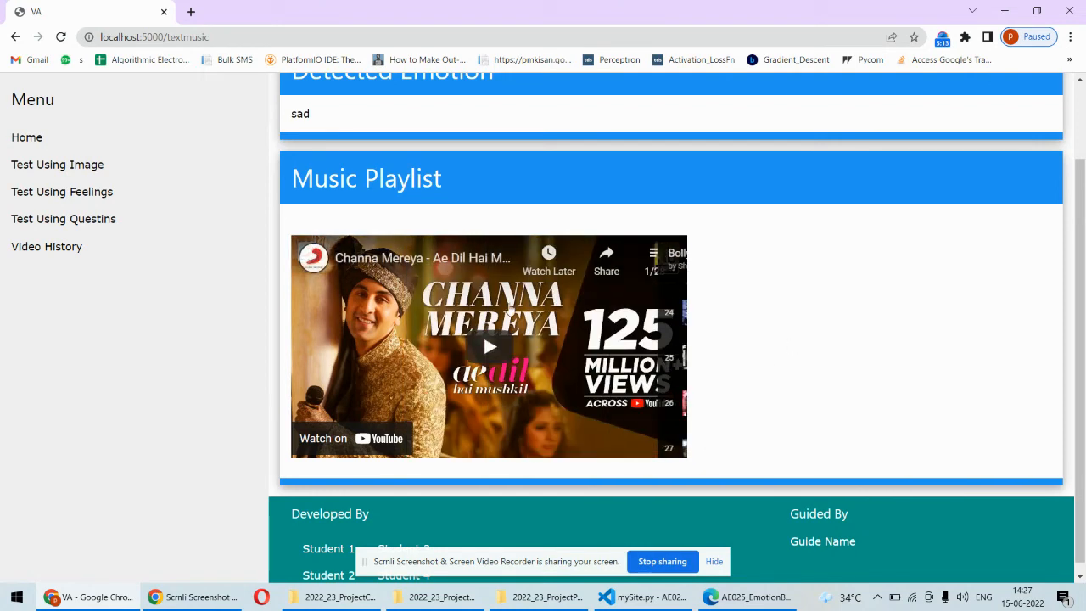
left_click(489, 346)
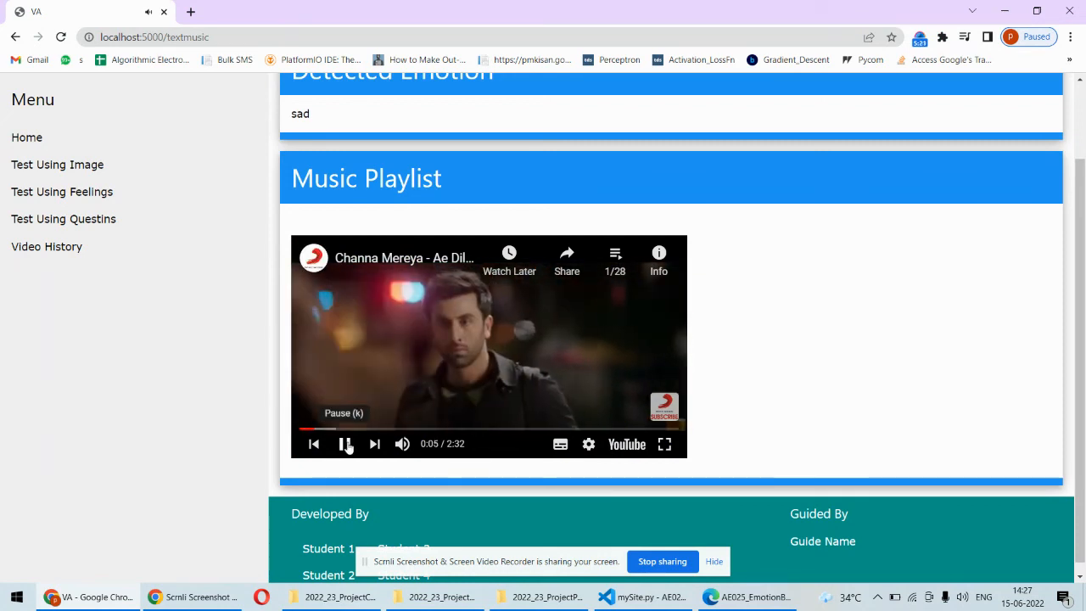
Step: Pause Channa Mereya about five seconds into playback on the sad-emotion suggestion page
left_click(344, 442)
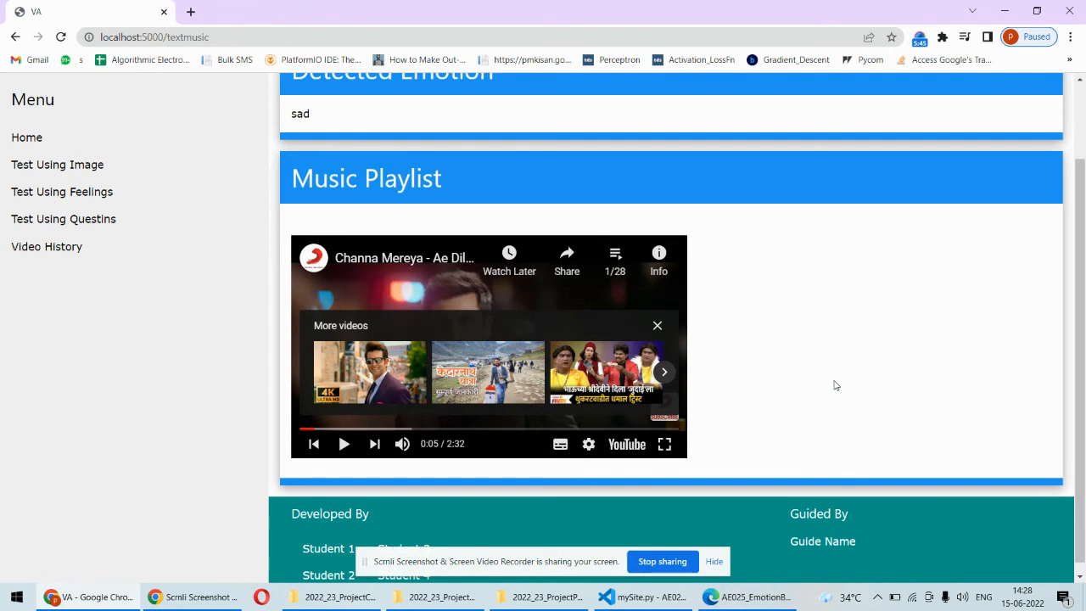
mouse_move(864, 253)
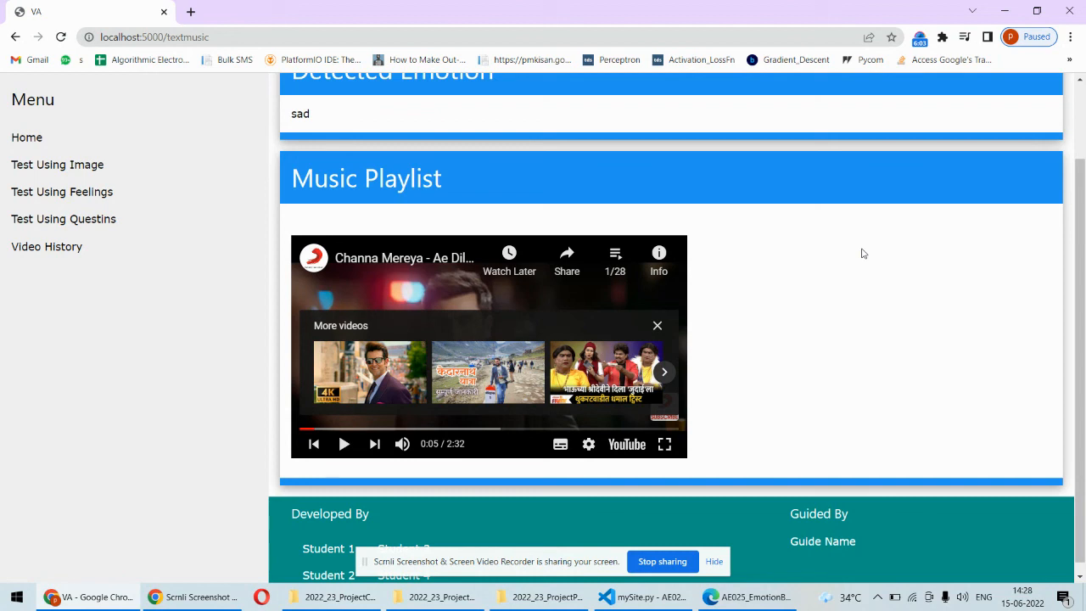
mouse_move(883, 91)
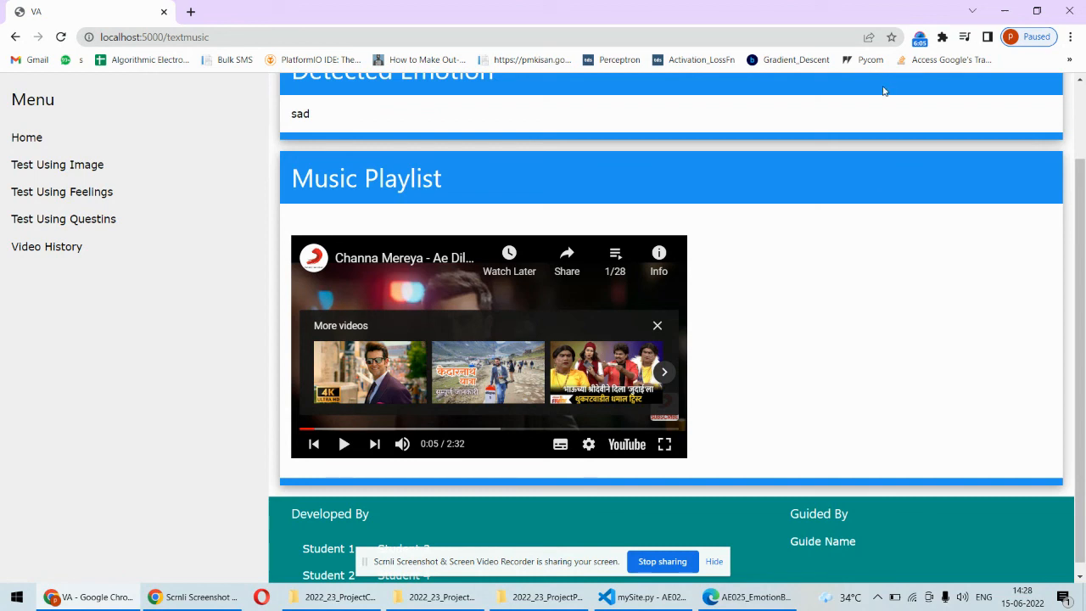